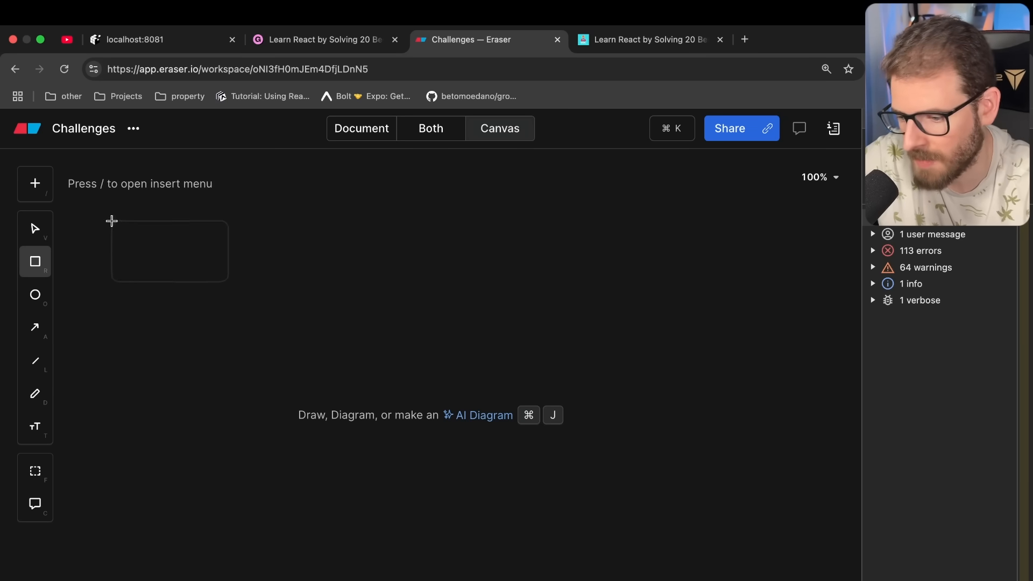
Draw a large rectangle frame headed with the text 'BIG PROBLEM TO SOLVE'.
drag(111, 221, 609, 537)
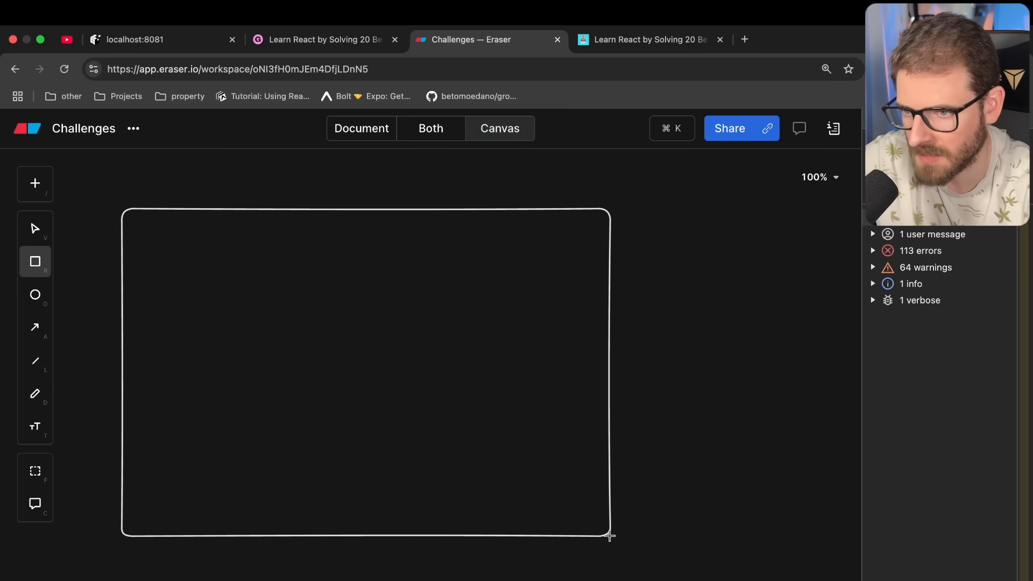
text(BIG P)
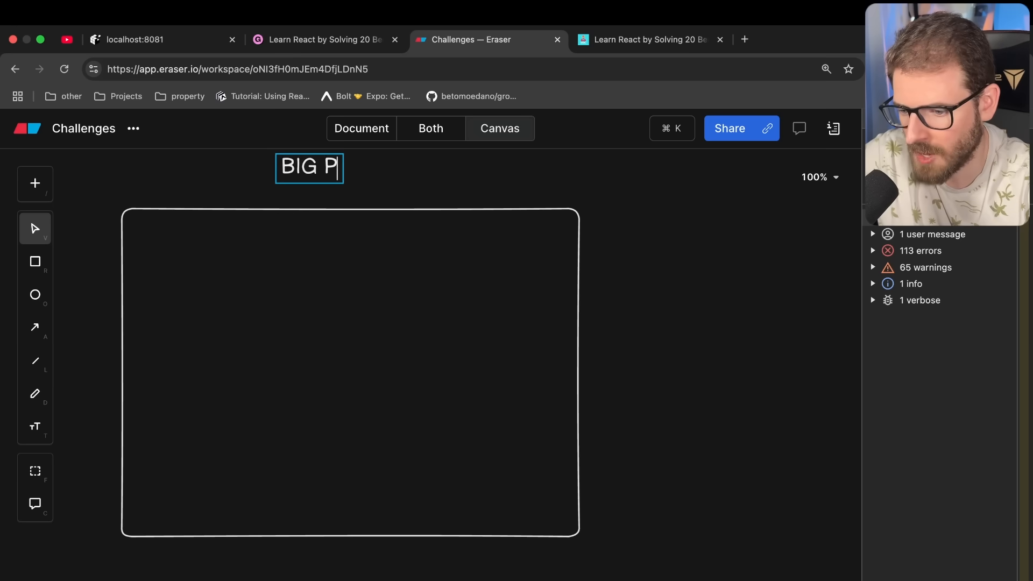
text(ROBLEM TO SOLVE)
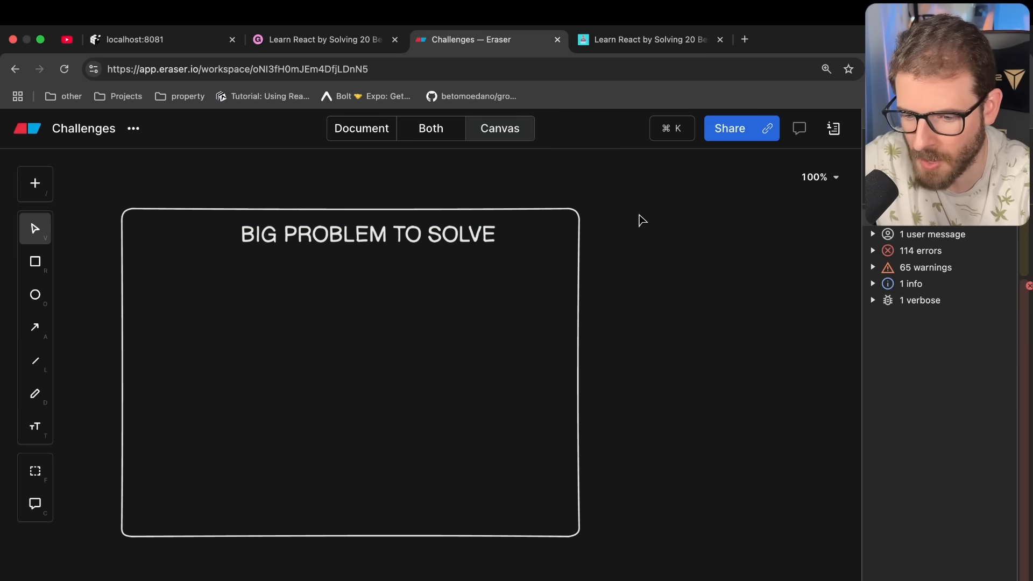
mouse_move(423, 294)
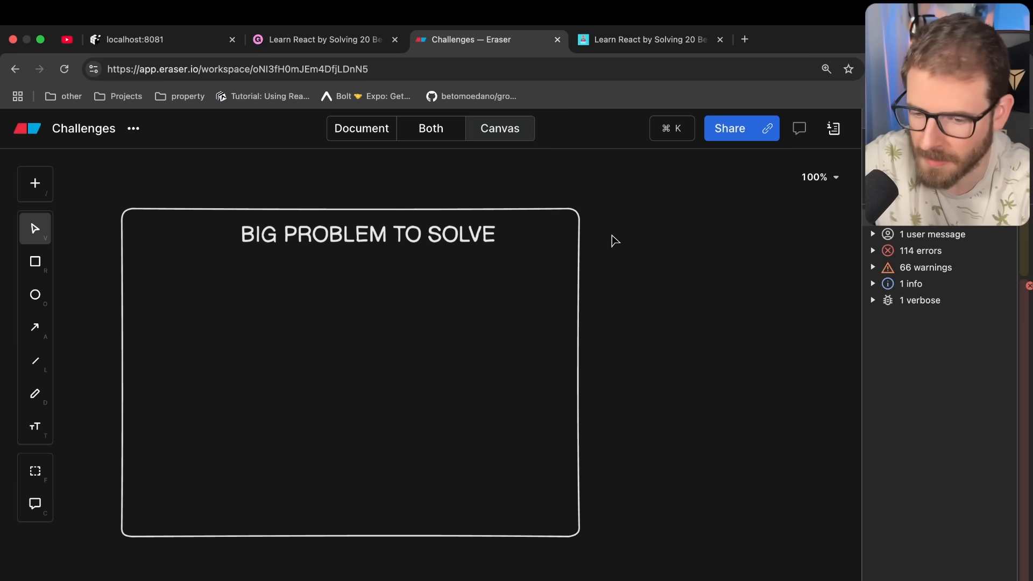
mouse_move(77, 148)
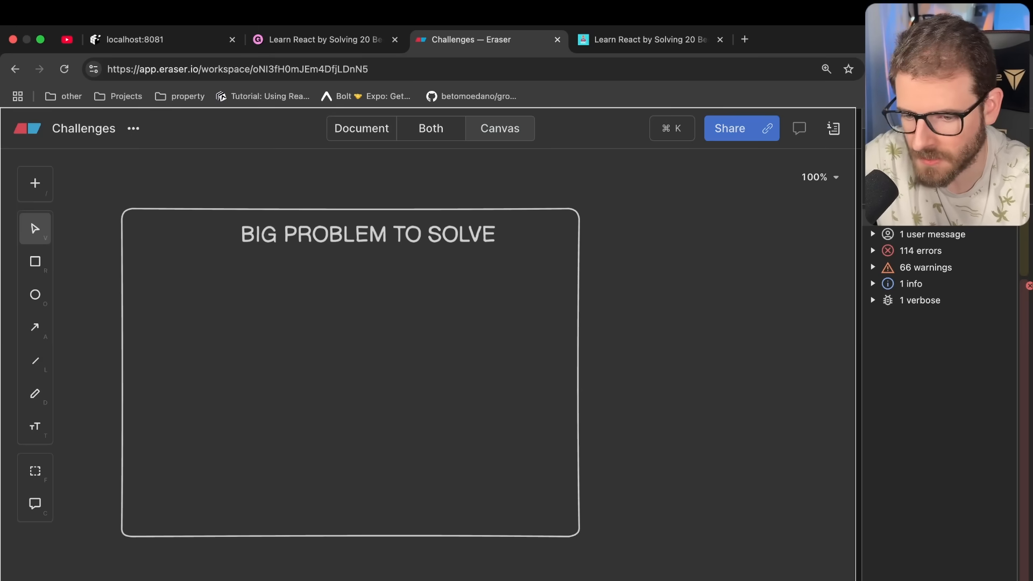
mouse_move(430, 128)
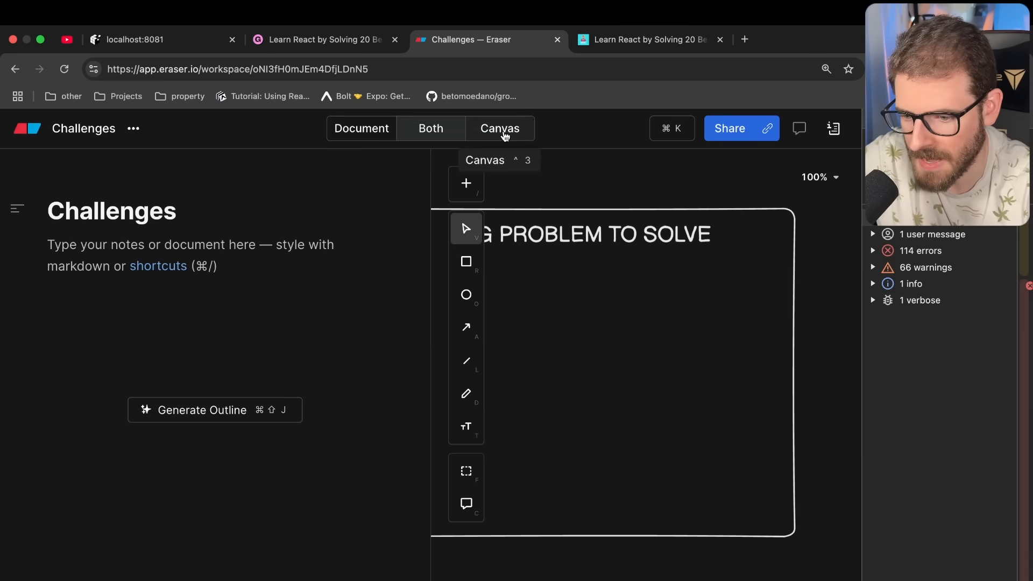
Return to the canvas-only view and draw a small box in the frame's upper left.
click(499, 128)
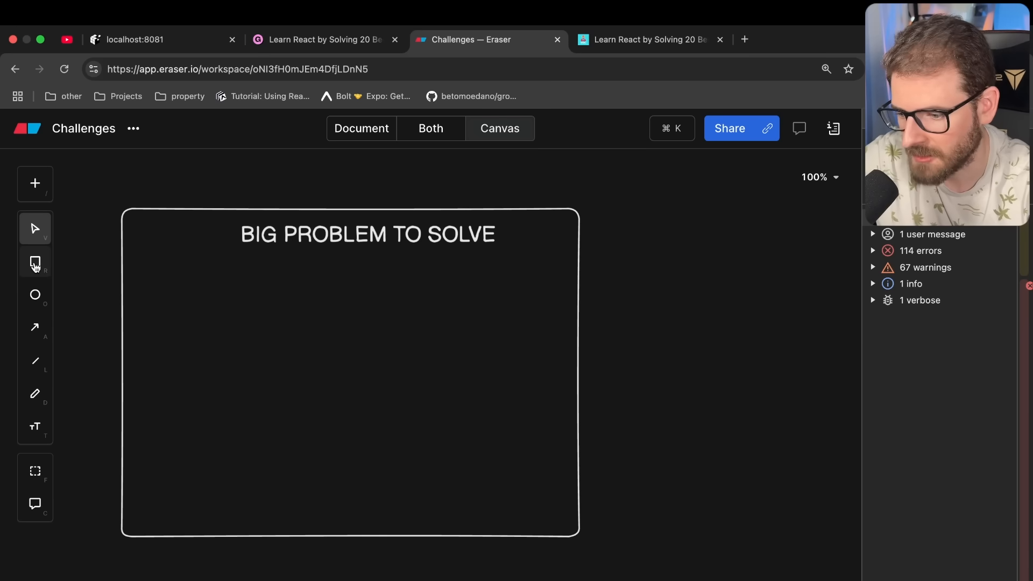
drag(155, 273, 228, 349)
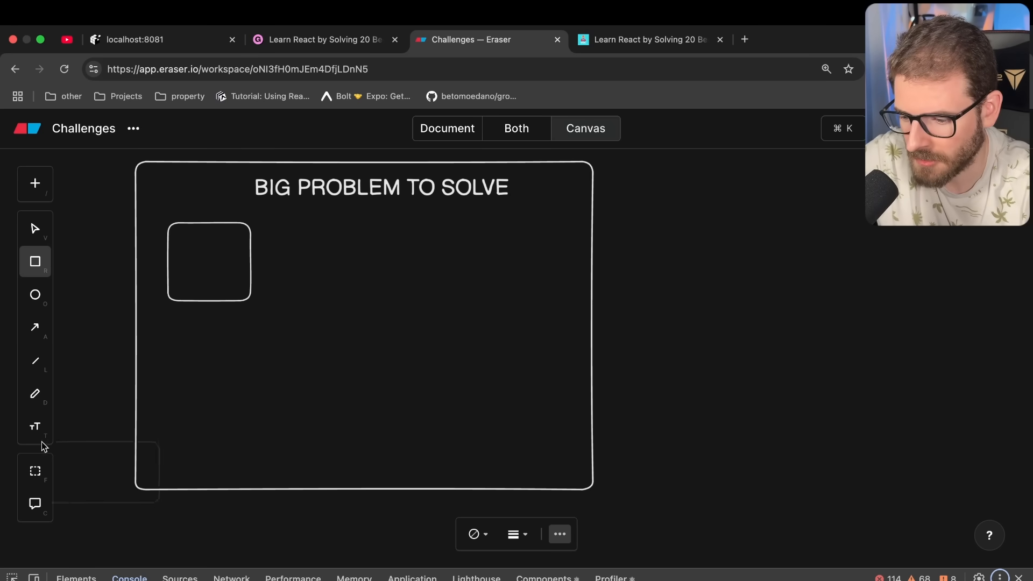
Label the small box 'dropdowns' and place a checkmark icon inside it below the label.
drag(688, 357, 803, 415)
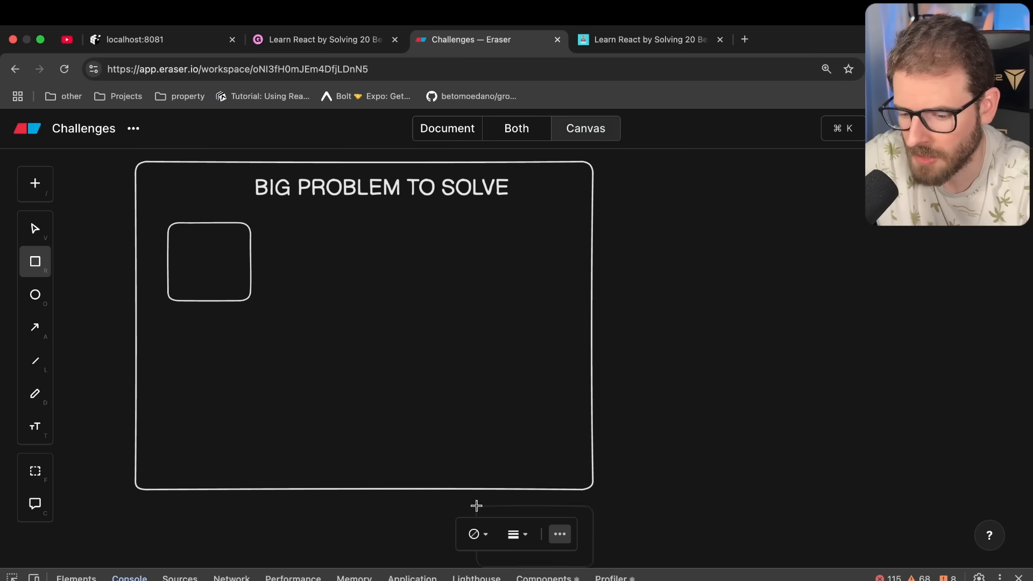
click(473, 533)
text(dropdowns)
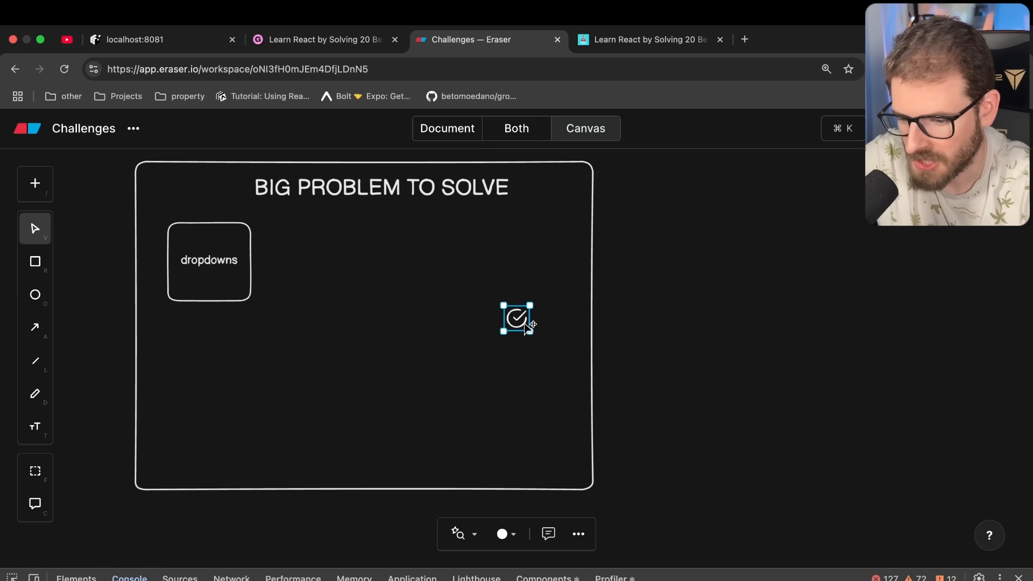
drag(517, 318, 209, 283)
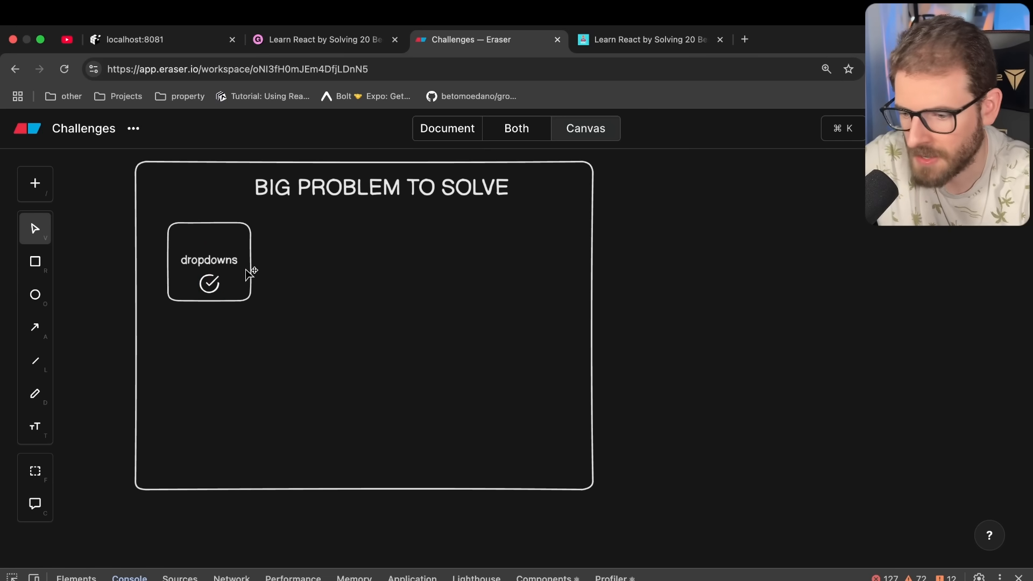
mouse_move(497, 533)
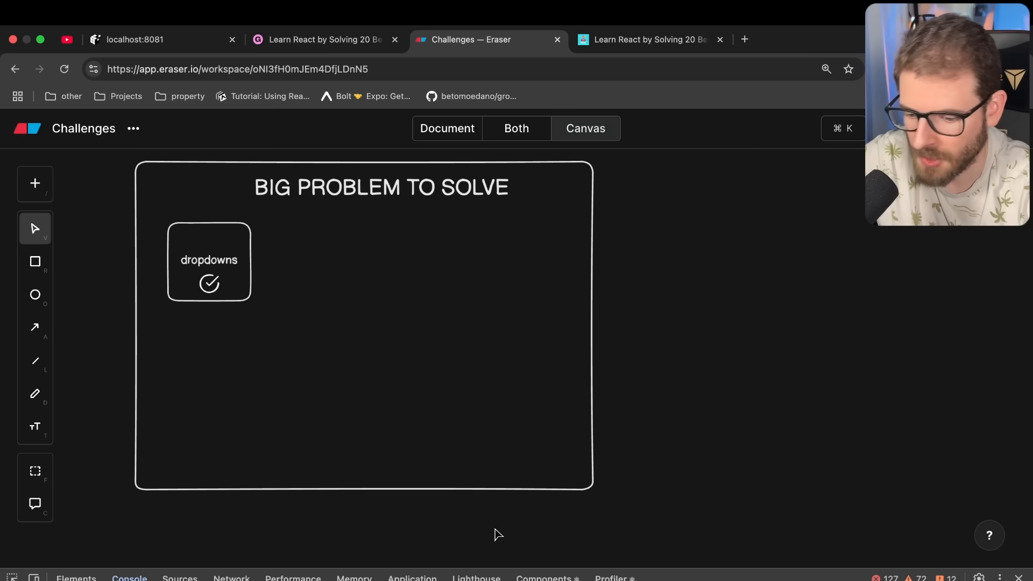
click(209, 261)
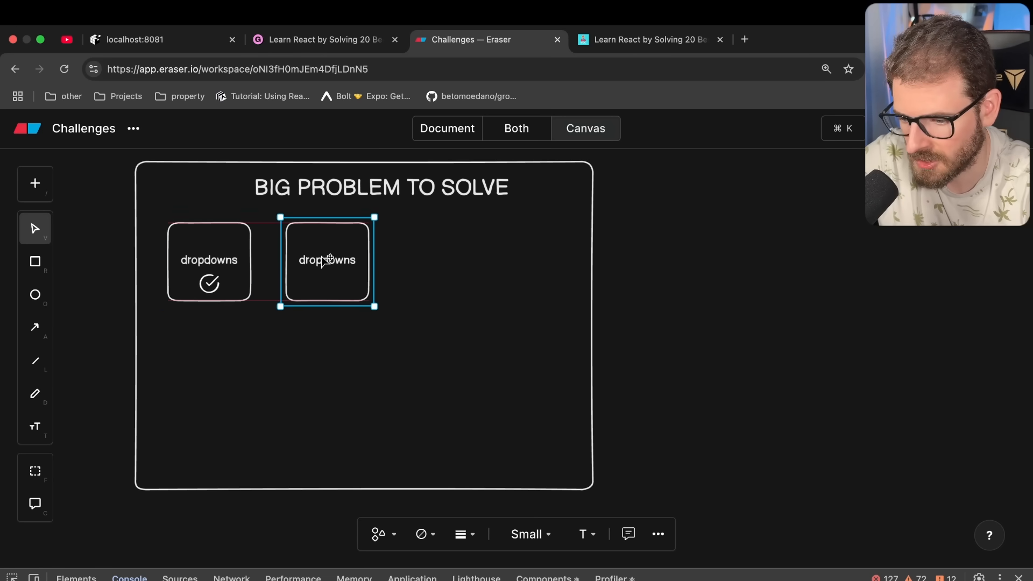
Label the second box 'shared state' and give it its own checkmark icon.
text(shared state)
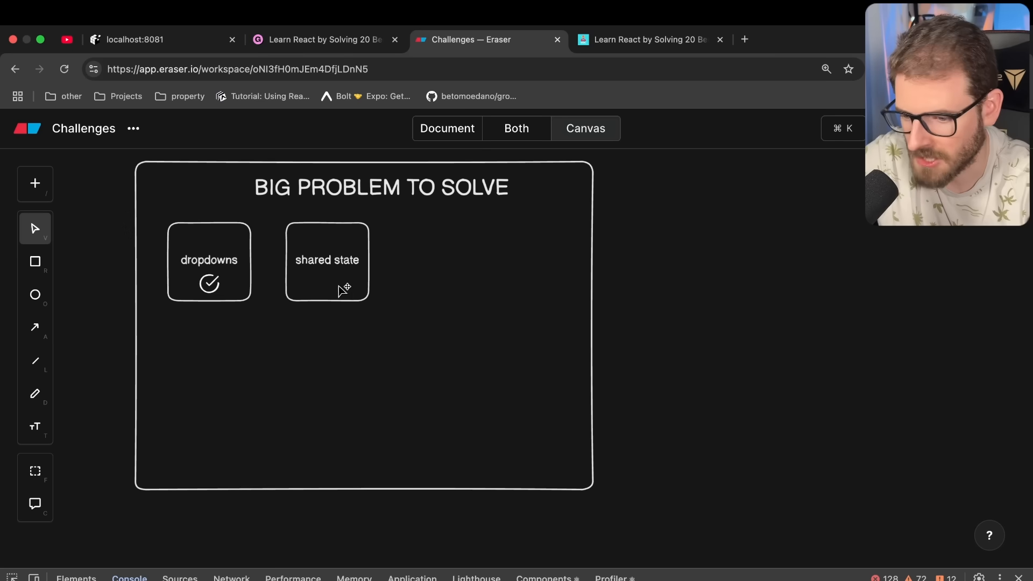
mouse_move(77, 247)
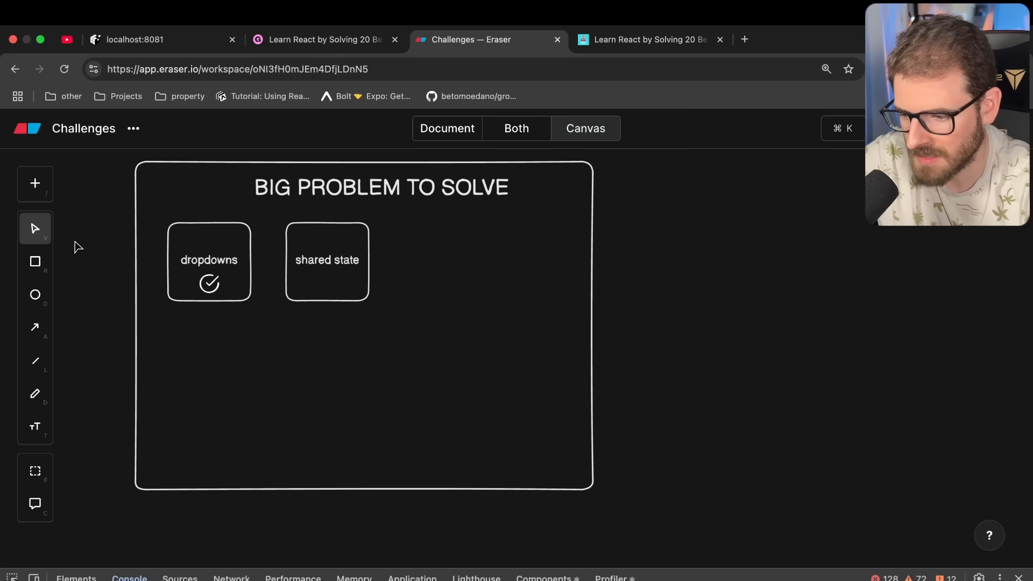
mouse_move(92, 263)
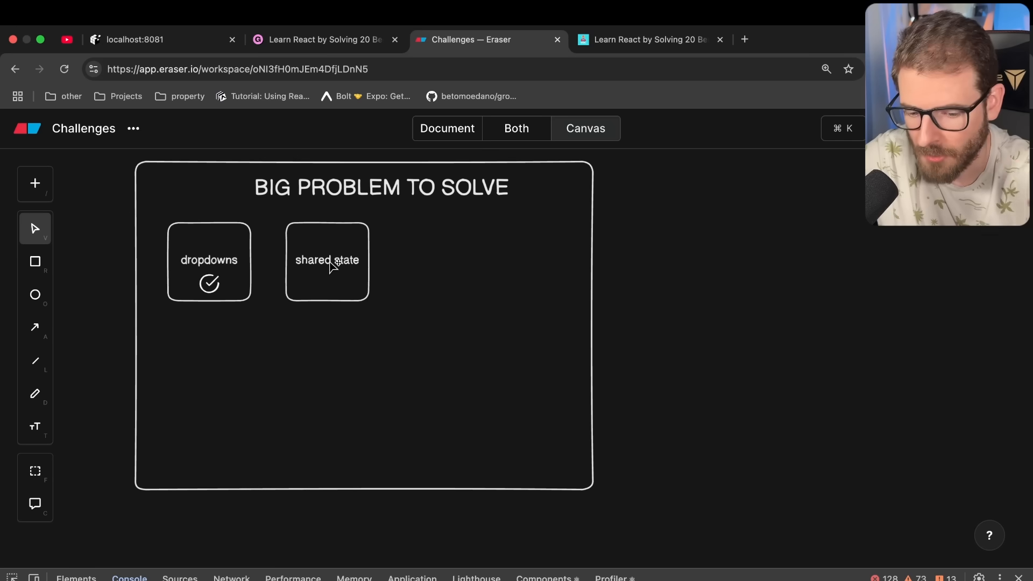
click(327, 259)
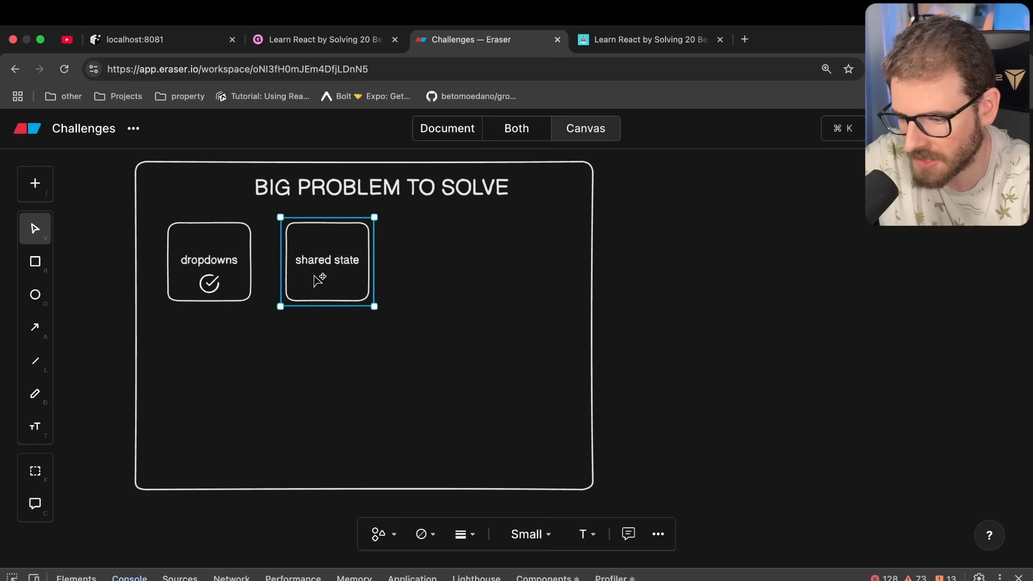
click(589, 283)
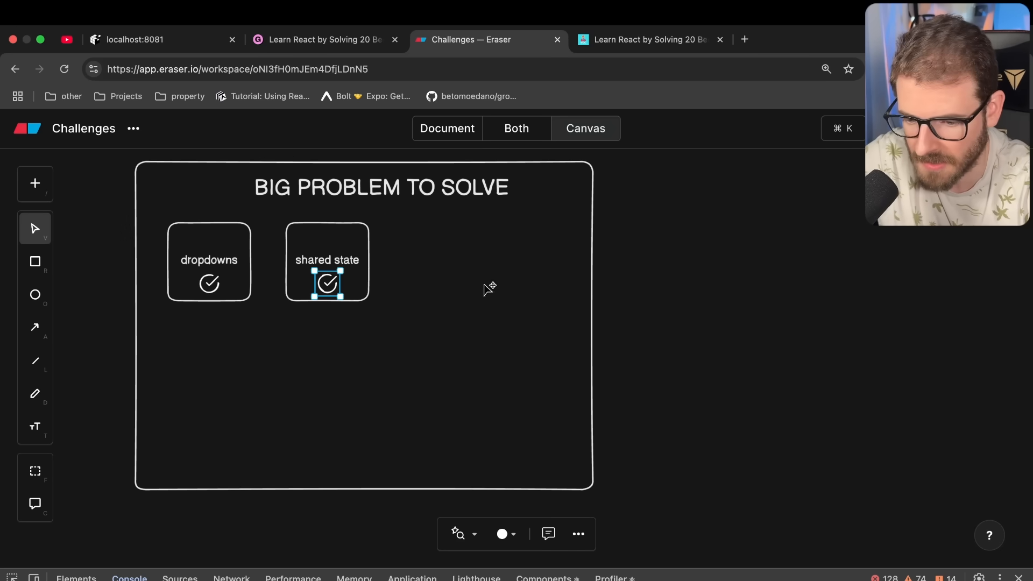
click(626, 291)
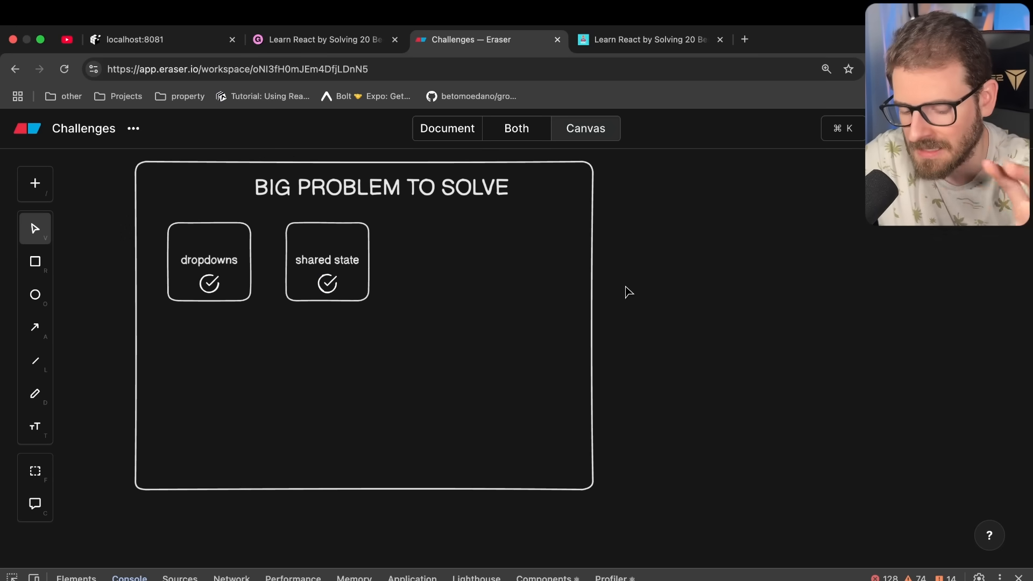
mouse_move(222, 196)
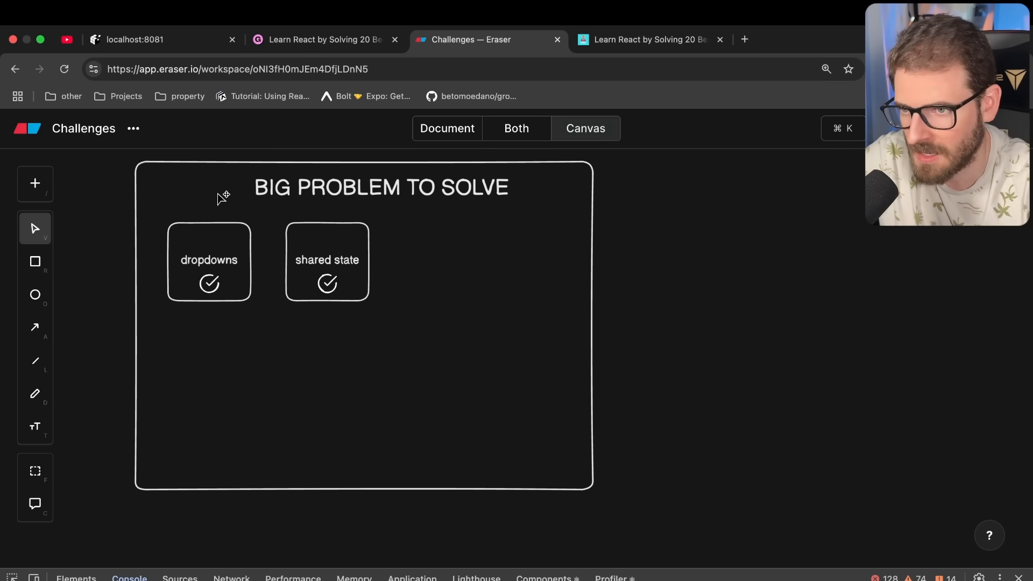
mouse_move(381, 269)
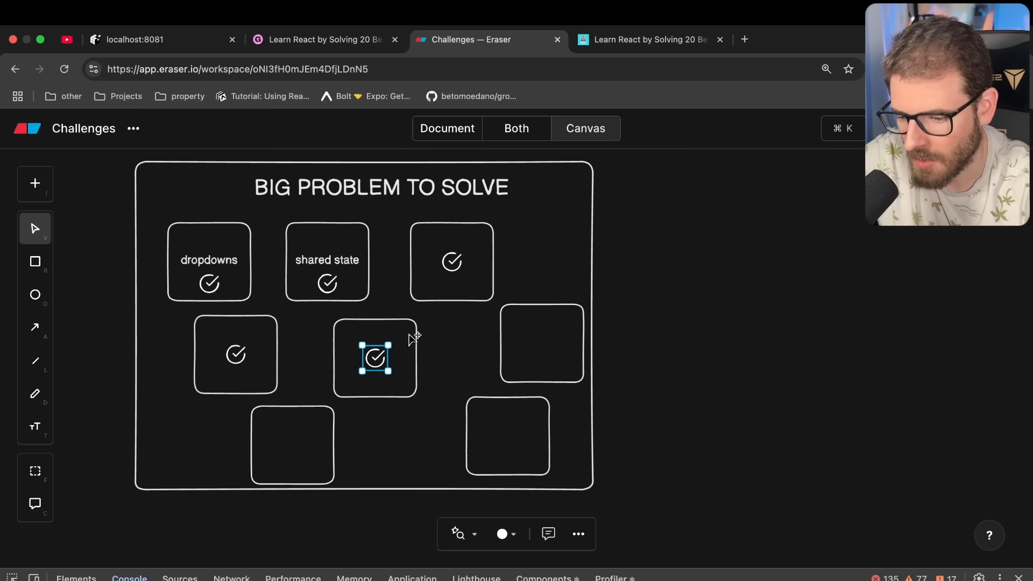
mouse_move(382, 357)
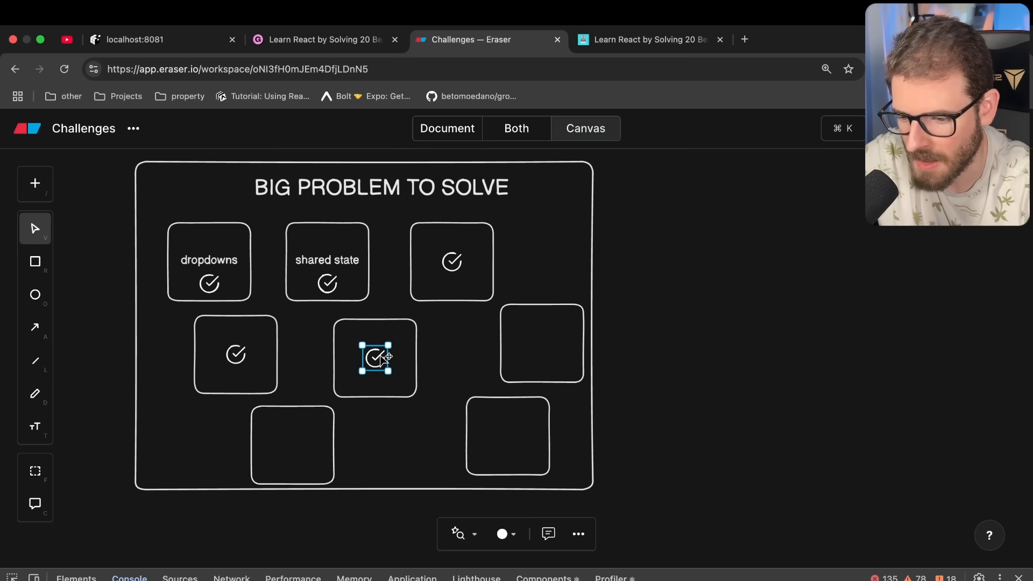
Move checkmark icons into the bottom and right-hand sub-problem boxes, leaving one box empty.
drag(376, 357, 291, 436)
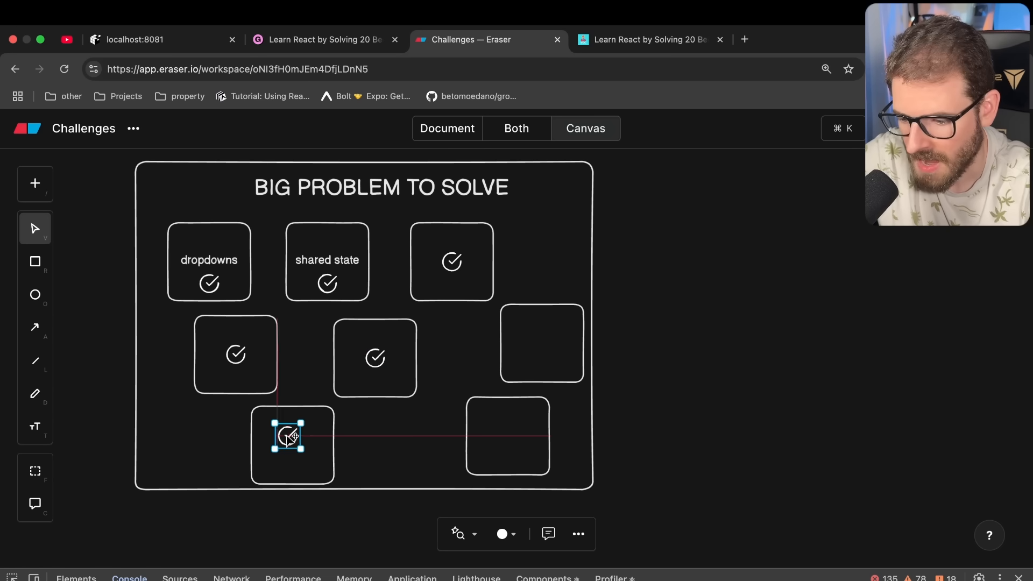
drag(290, 437, 391, 408)
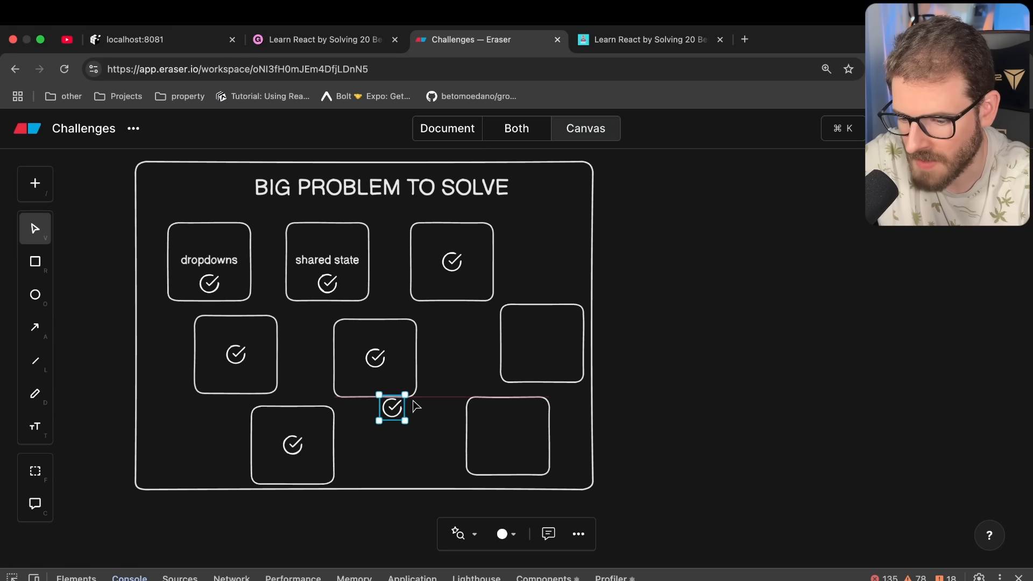
drag(391, 406, 542, 342)
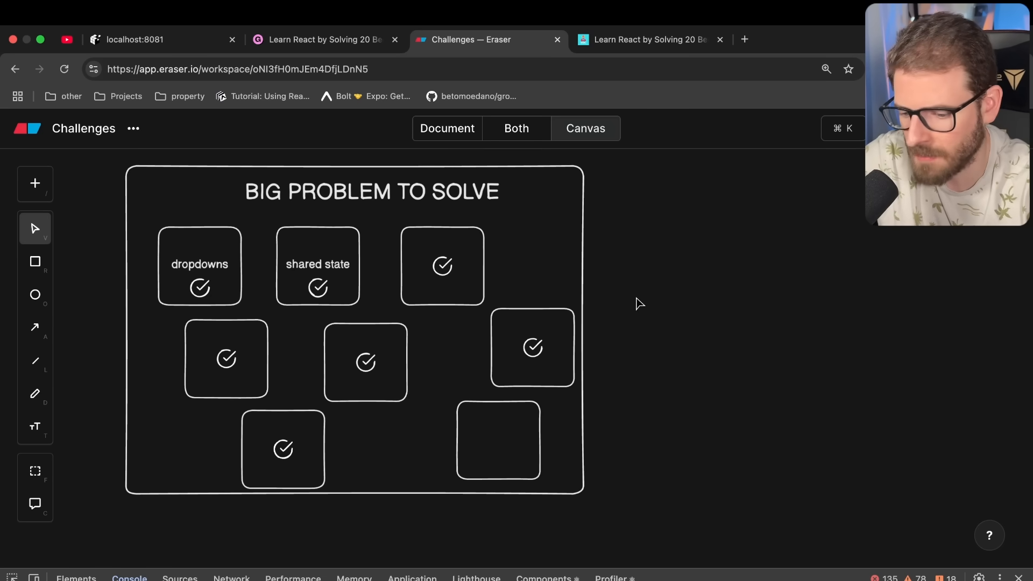
mouse_move(496, 327)
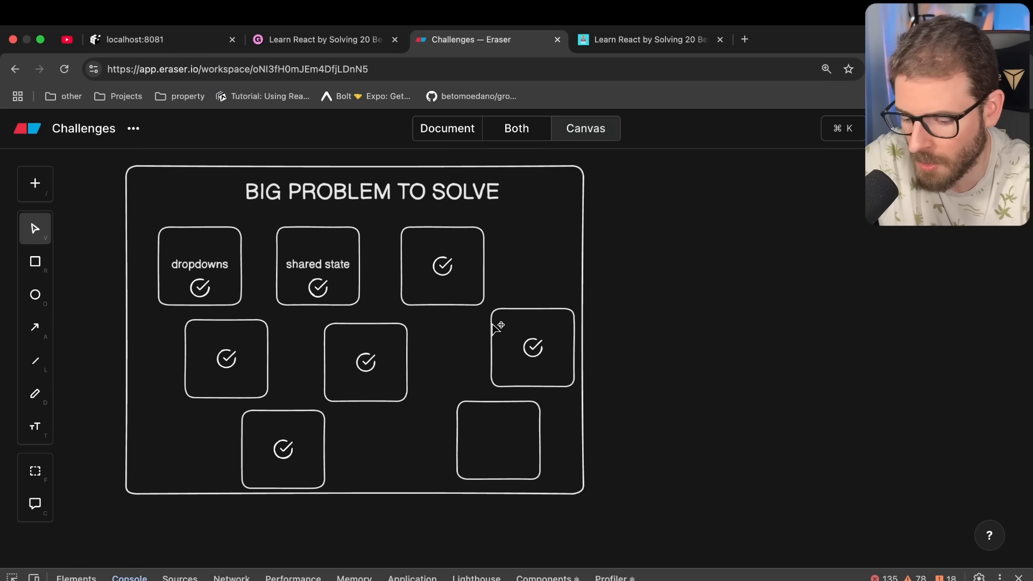
click(515, 322)
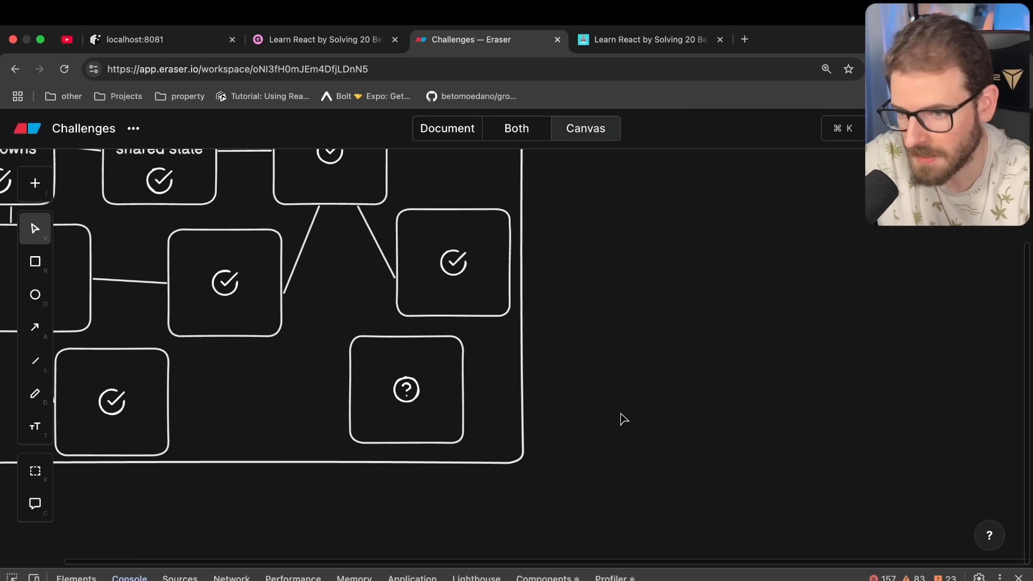
Connect the sub-problem boxes with lines and mark the empty box with a question mark.
click(35, 361)
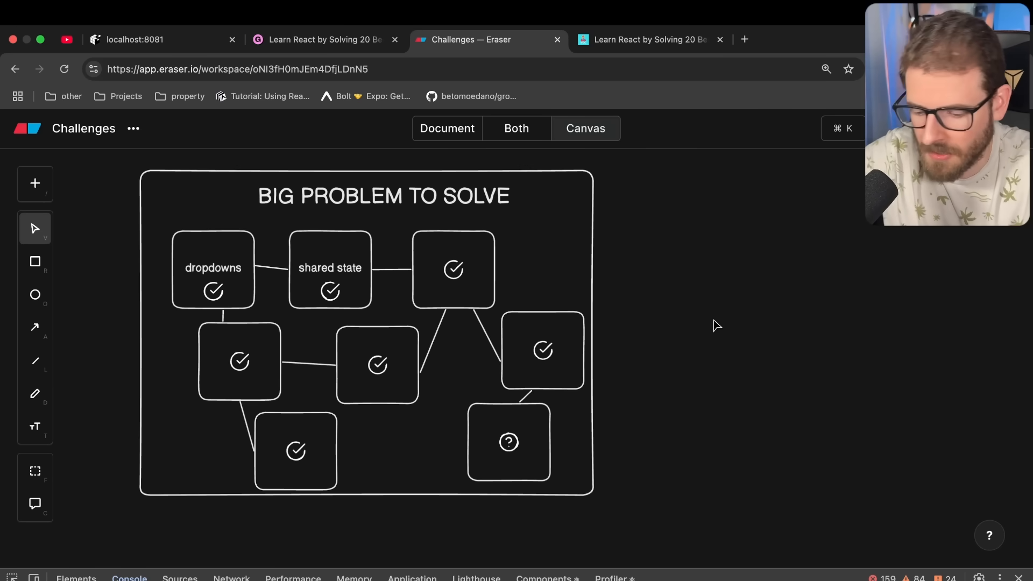
click(649, 40)
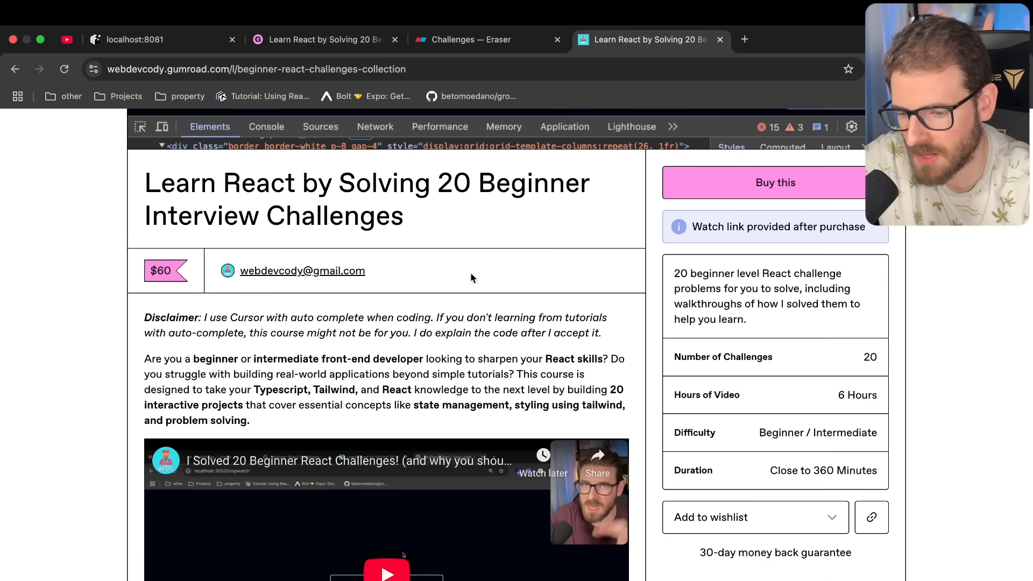
mouse_move(445, 179)
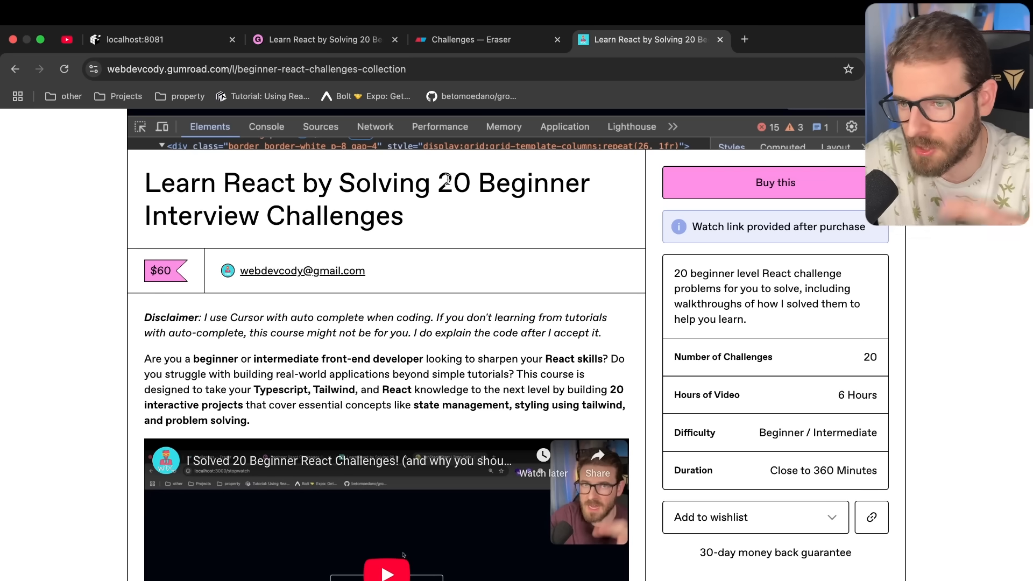
Scroll the Gumroad course page down to the Performance & Utility Apps list, then return to Eraser.
scroll(down, 3)
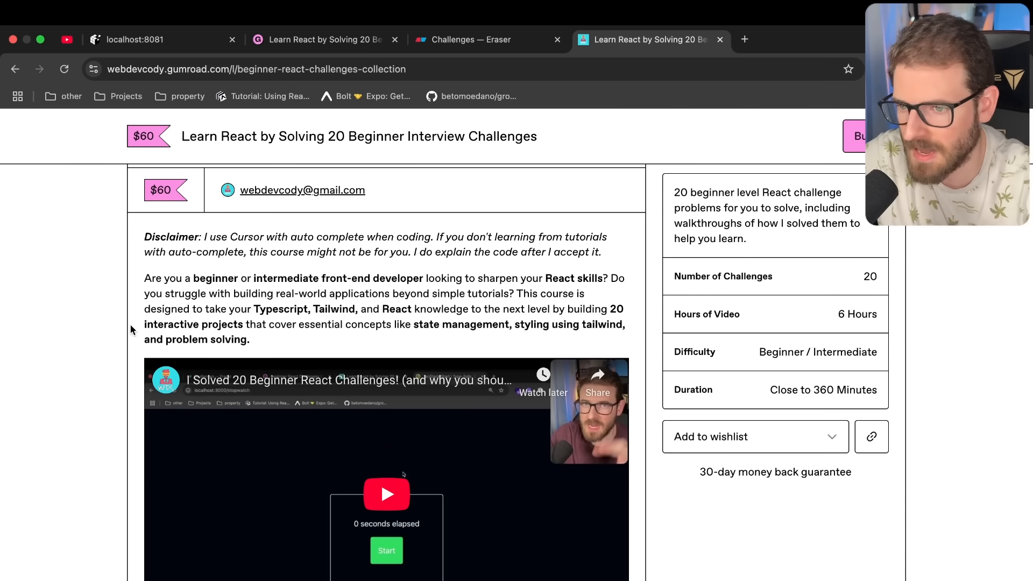
scroll(down, 3)
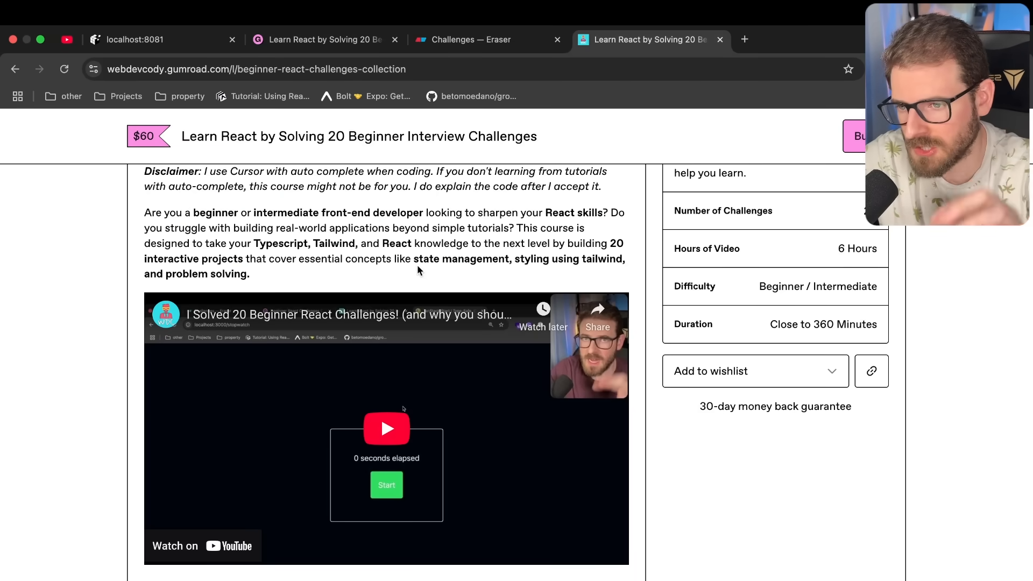
scroll(down, 3)
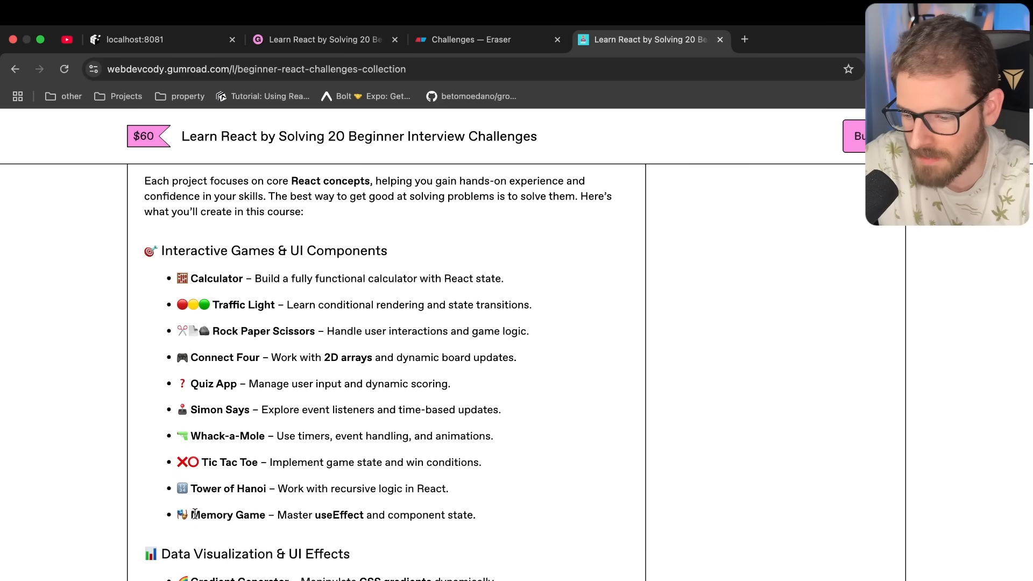
scroll(down, 3)
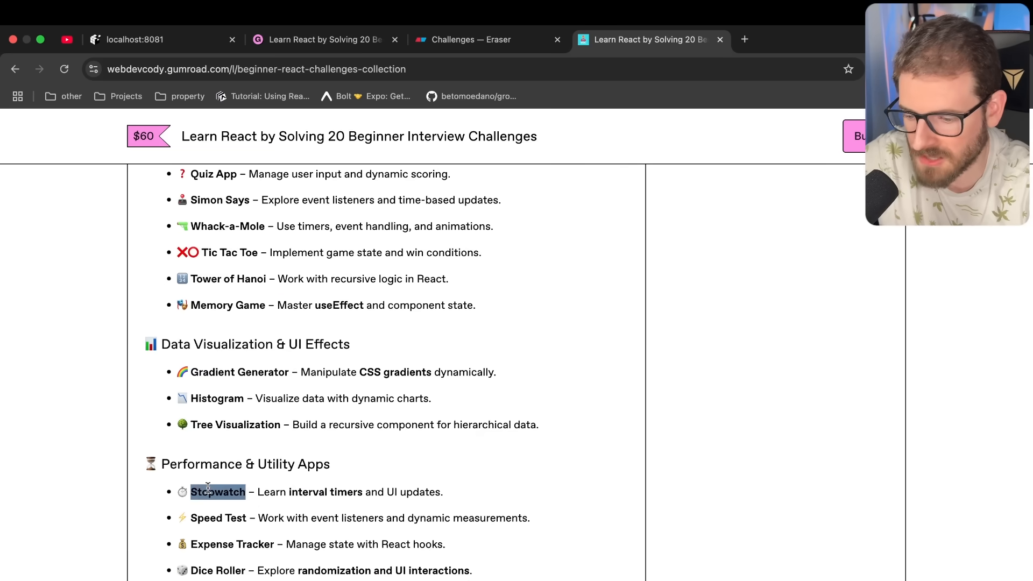
click(251, 504)
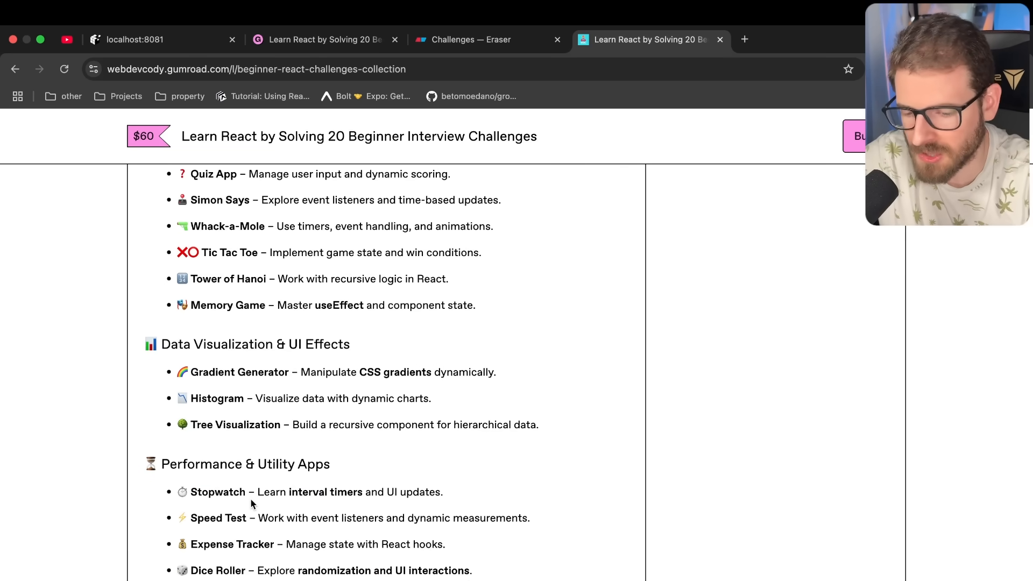
click(470, 38)
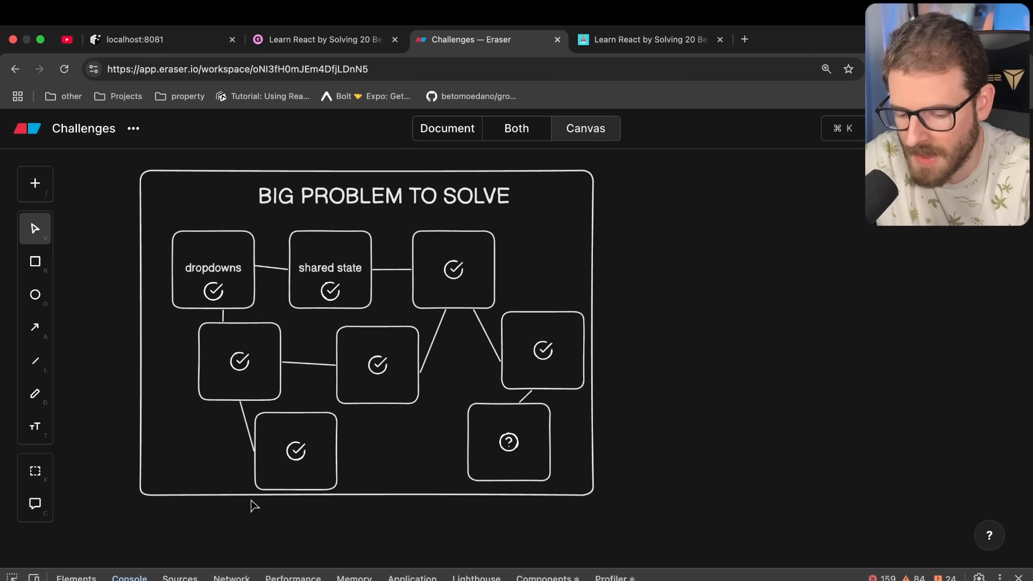
mouse_move(499, 237)
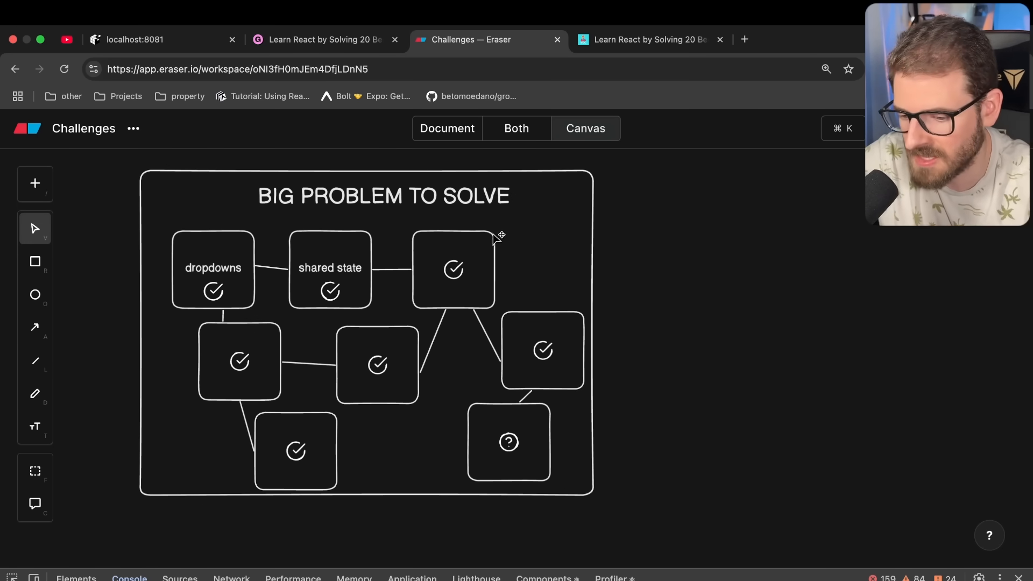
click(453, 269)
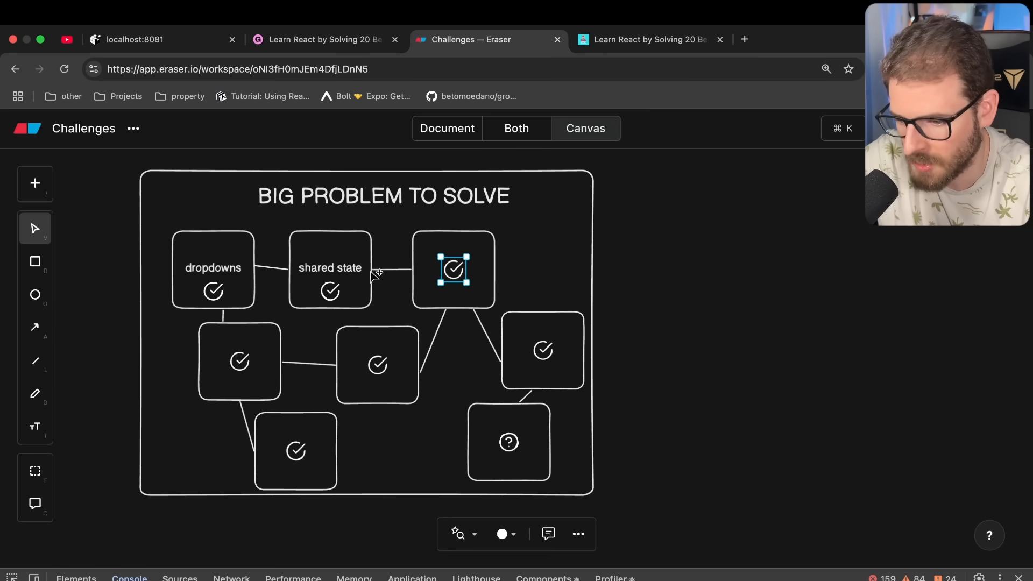
click(376, 364)
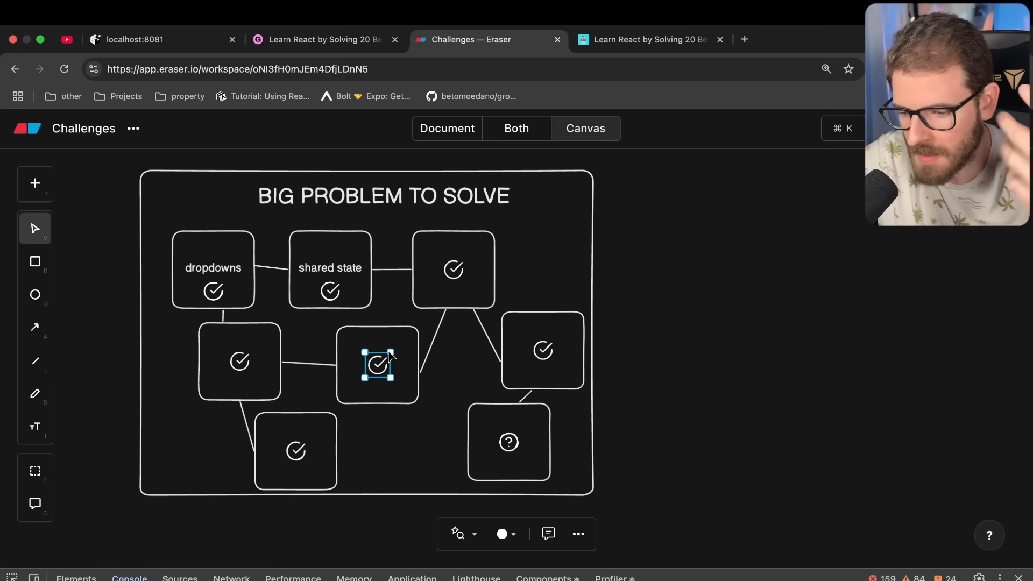
mouse_move(570, 257)
text(quiz)
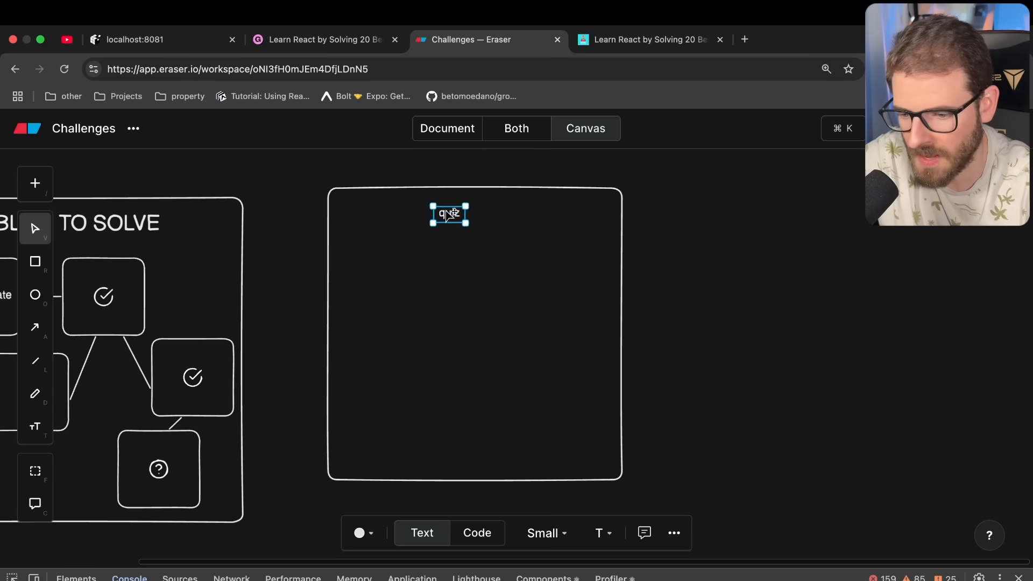
Position the 'quiz' label at the box's top-left and shade the second answer circle grey.
drag(450, 213, 361, 205)
text(question 1)
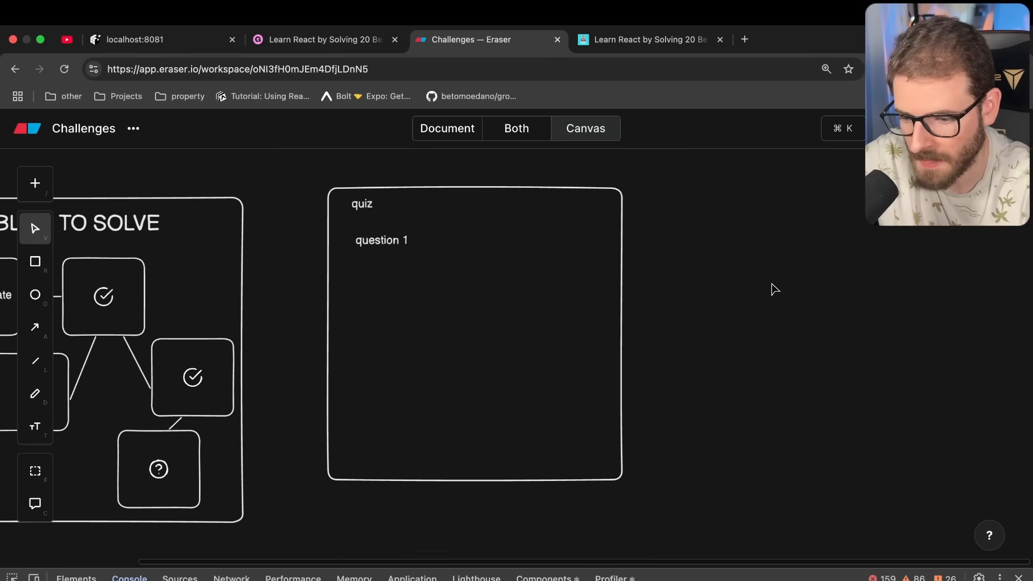
click(35, 295)
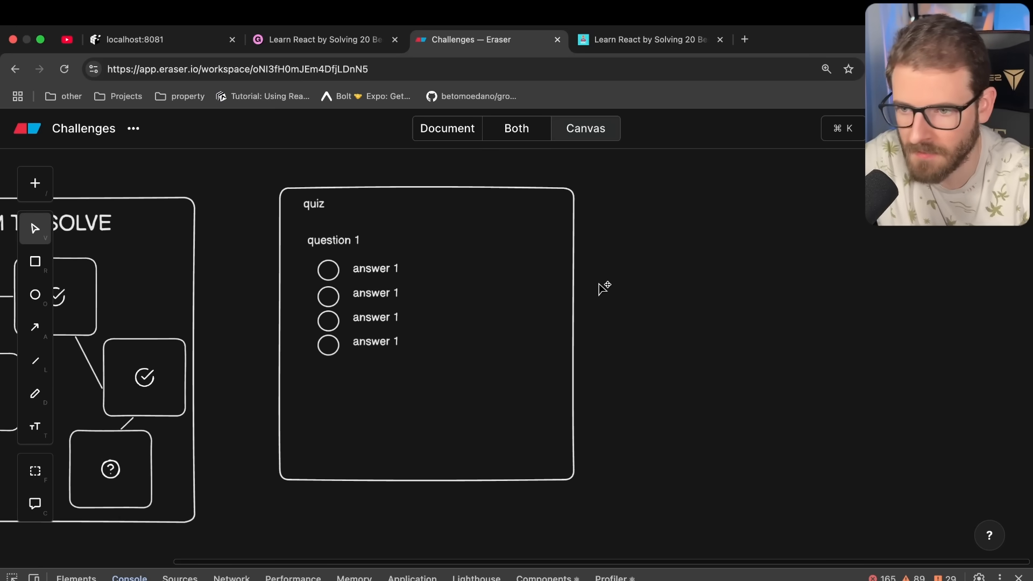
mouse_move(633, 167)
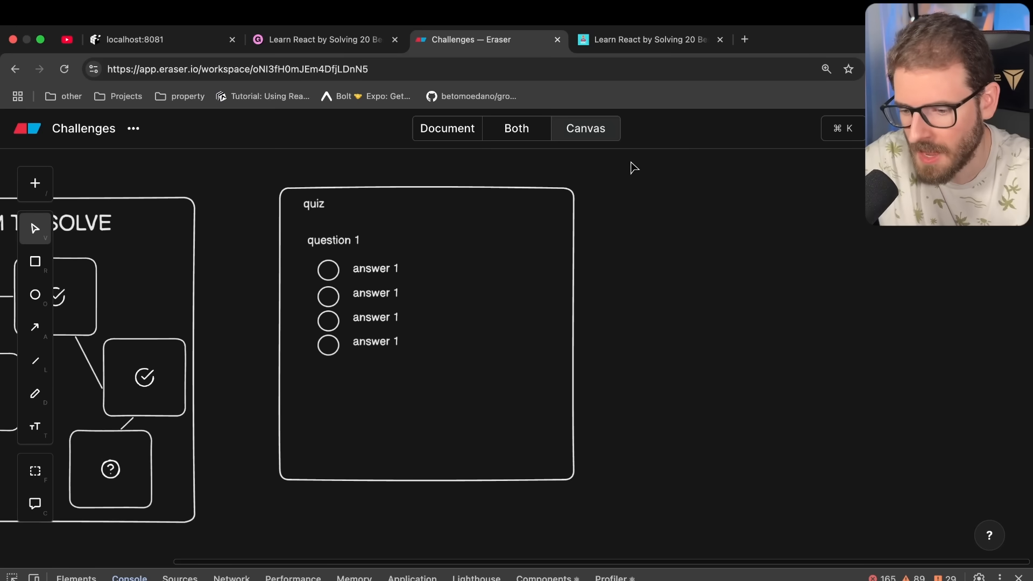
click(327, 296)
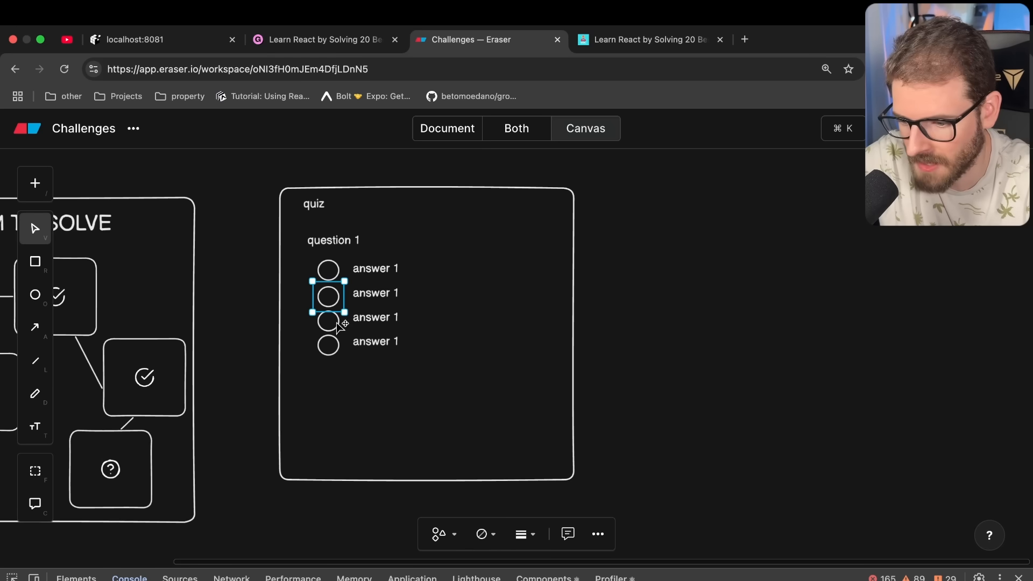
click(480, 533)
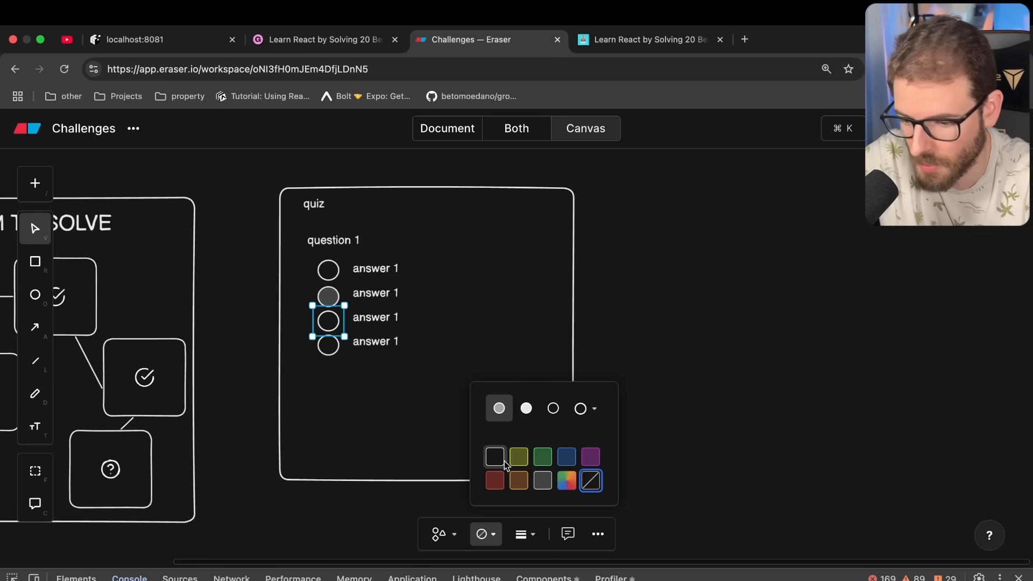
mouse_move(517, 456)
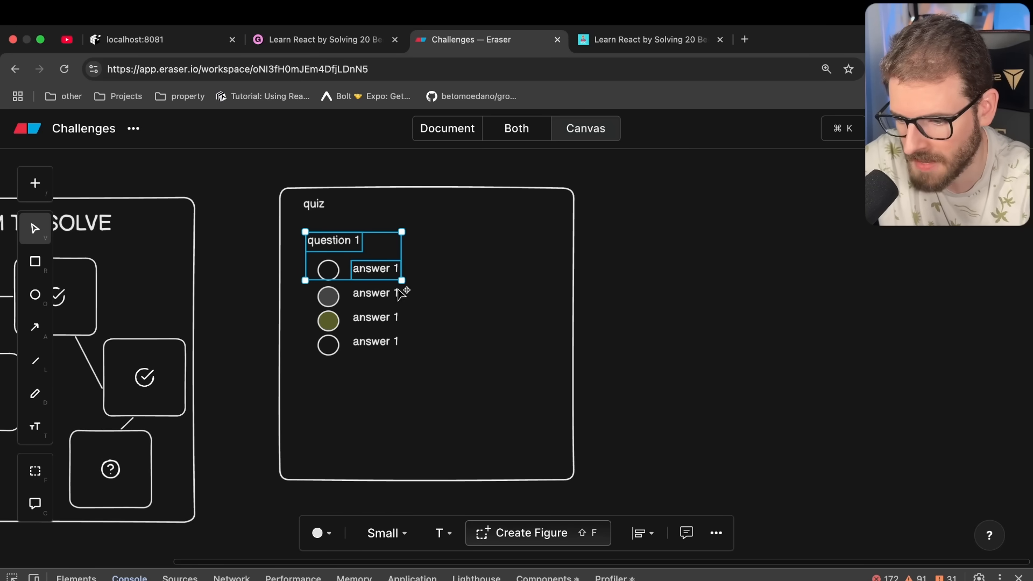
Finish the quiz mockup with the remaining answer options and the number 15324 at the bottom.
drag(422, 220, 679, 301)
text(15324)
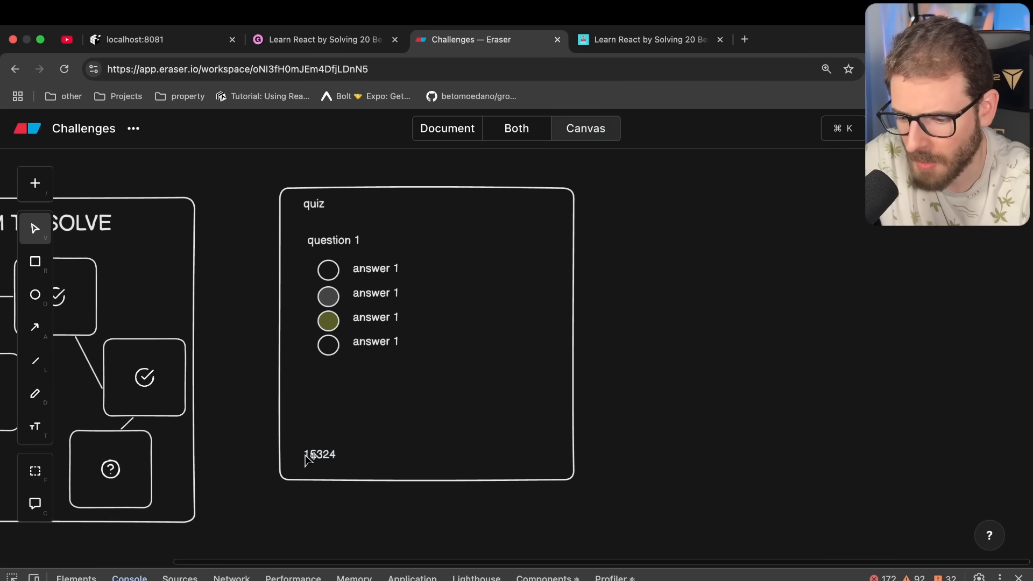
click(319, 454)
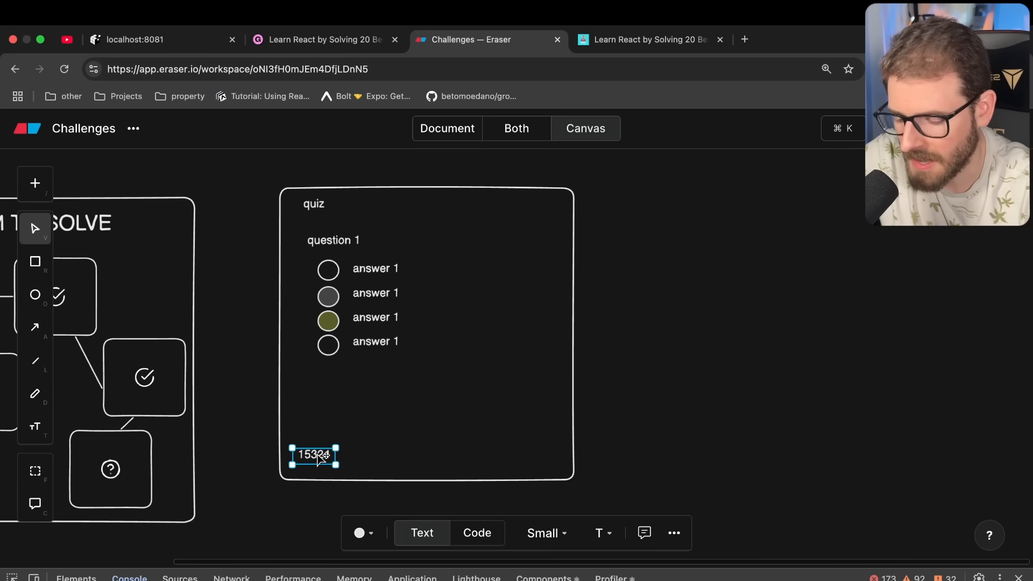
click(638, 427)
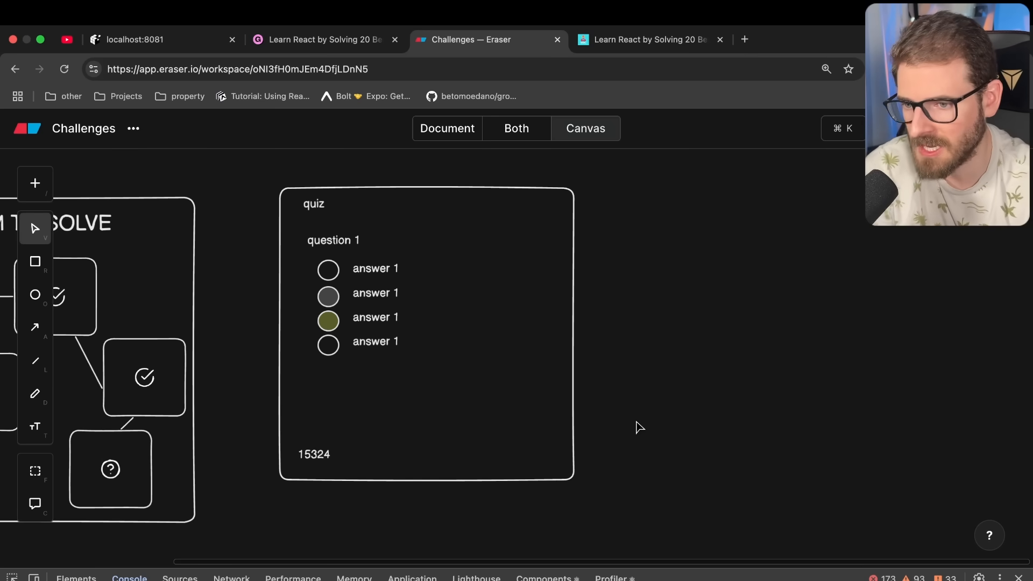
mouse_move(468, 278)
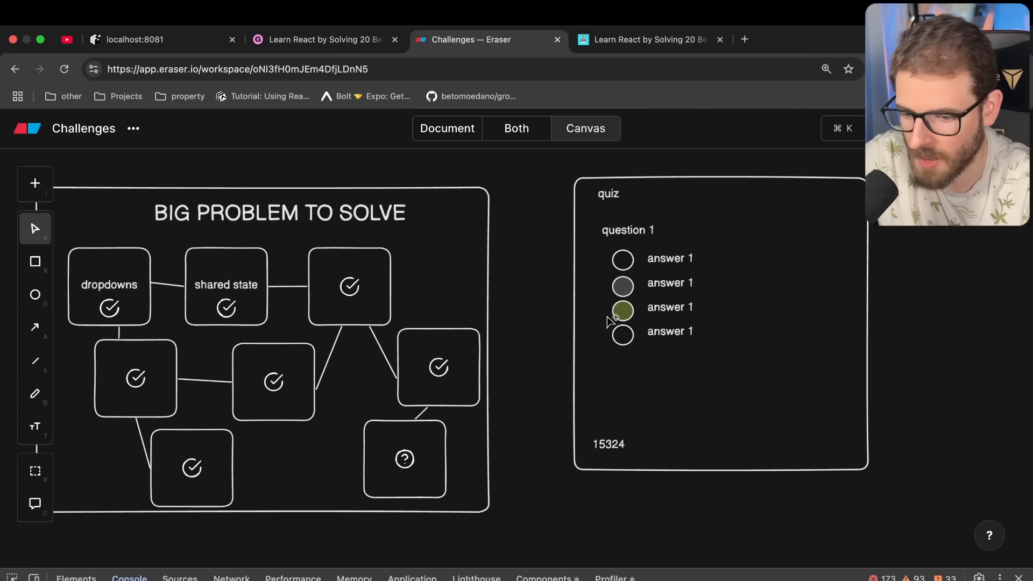
mouse_move(247, 268)
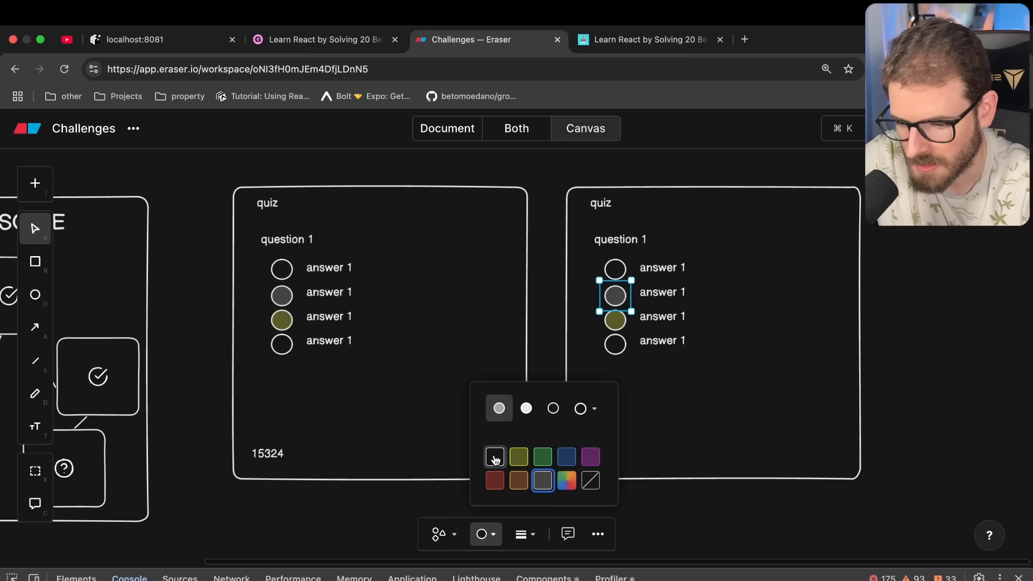
Clear the fill of the copied quiz's second answer circle so the copy is blank.
click(494, 456)
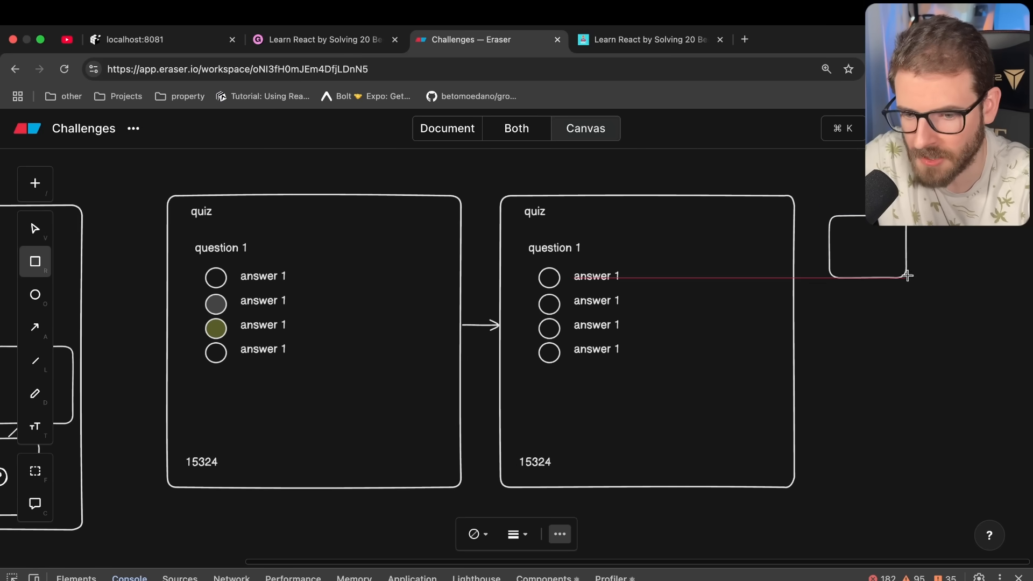
Write the sub-problem notes 'save images in s3' and 'store a id and point to that image'.
text(save images in s3)
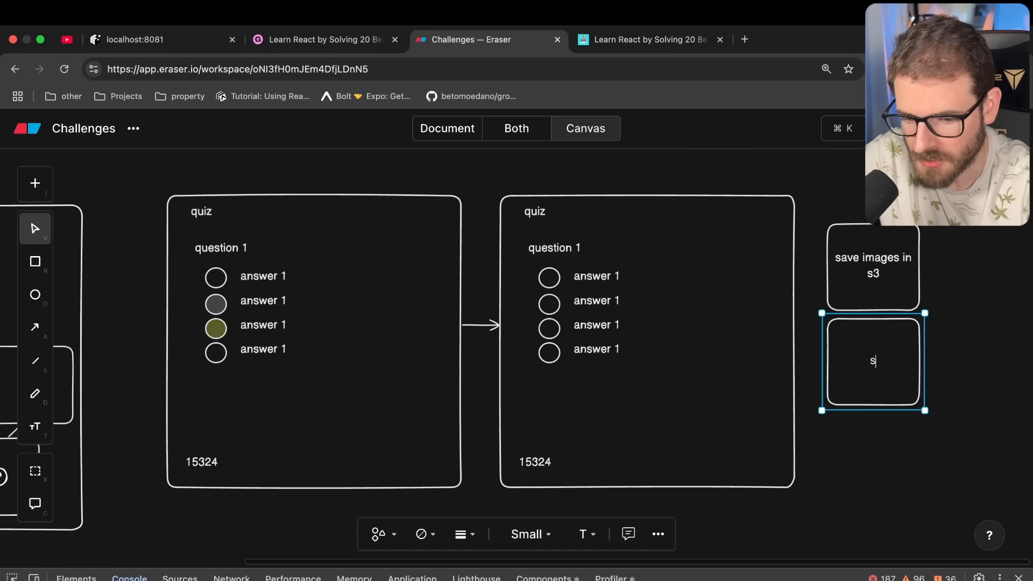
text(store a id and point to that image)
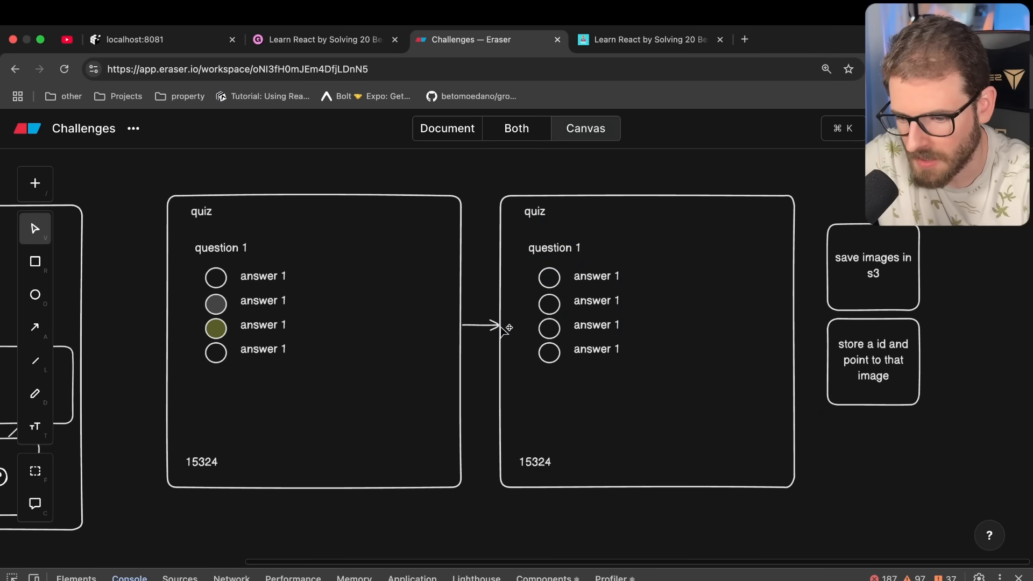
mouse_move(886, 269)
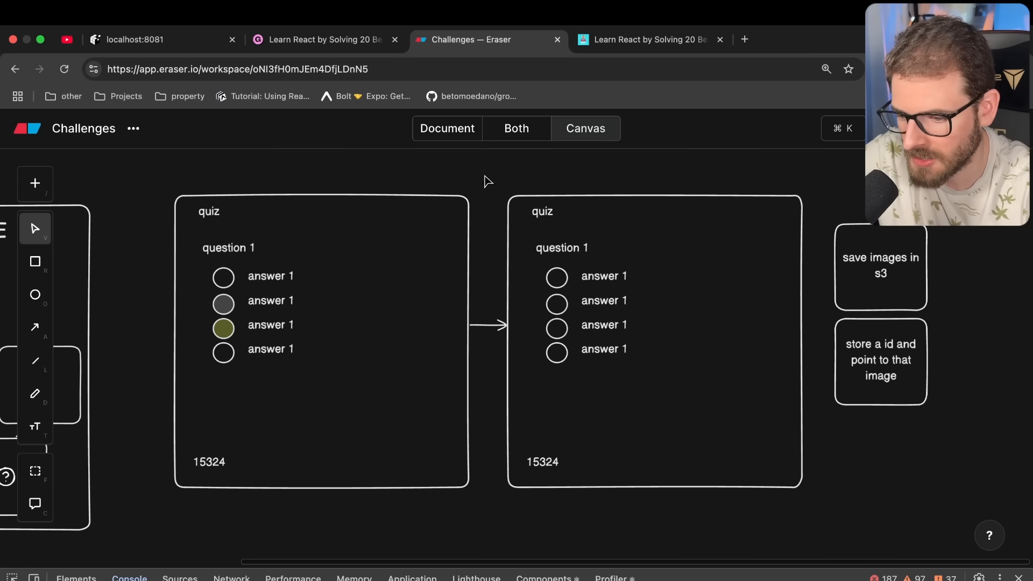
Add the heading 'SCAN THE TEST' above the first quiz.
text(SCAN THE TEST)
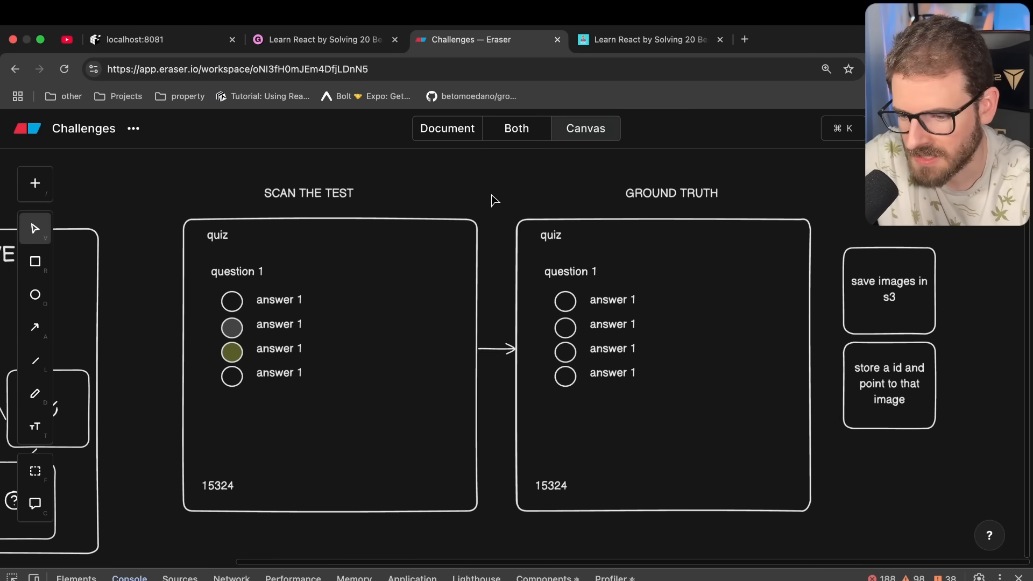
mouse_move(408, 289)
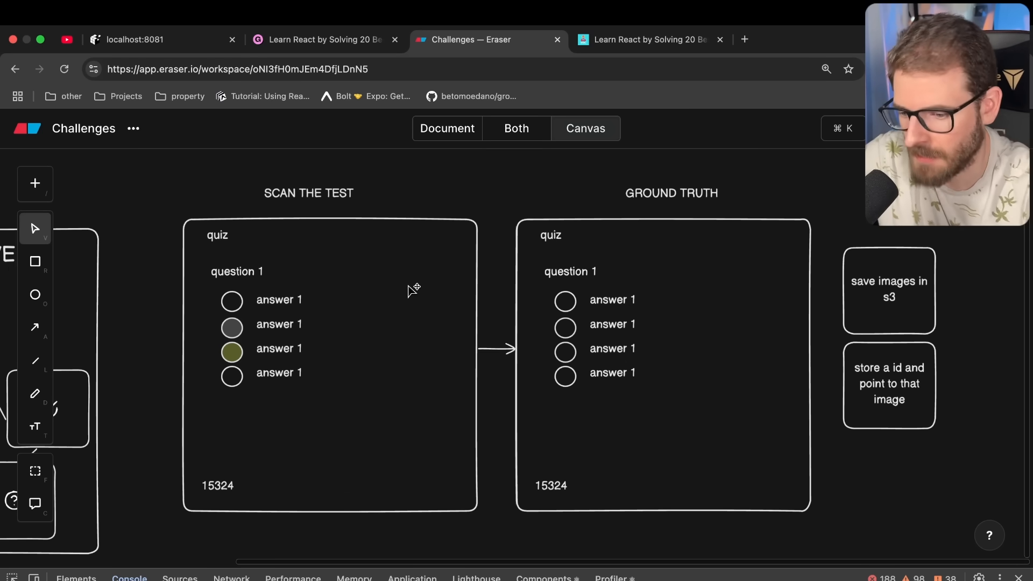
mouse_move(794, 202)
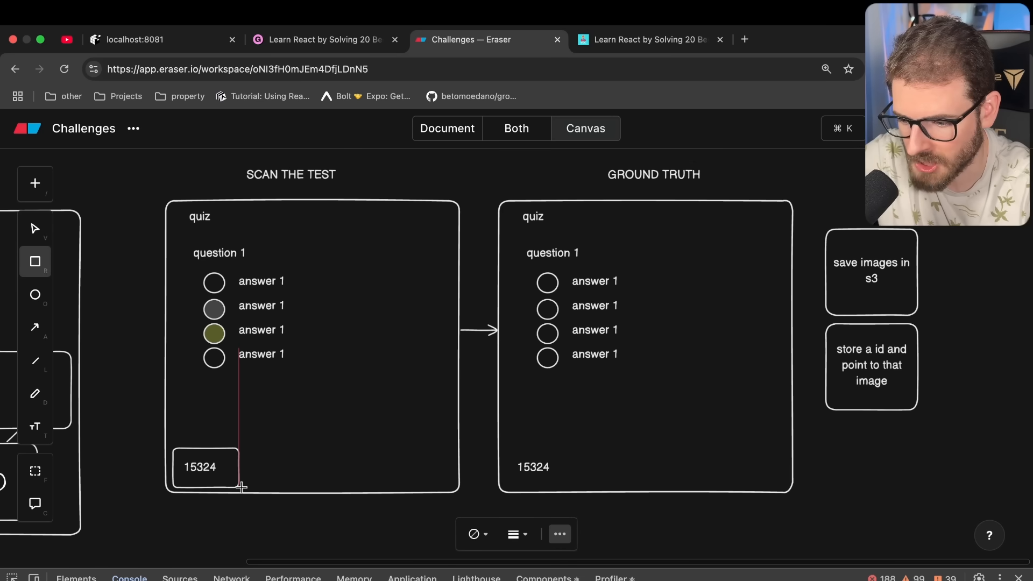
Box the 15324 number and add an 'extract the page numbers ?' note box below the others.
click(204, 466)
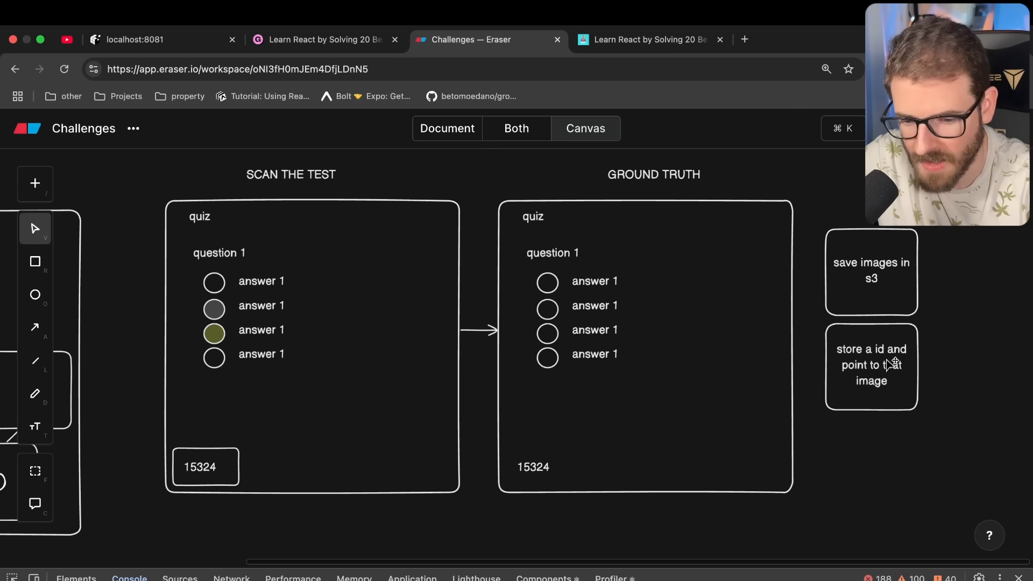
text(extract the page numbers ?)
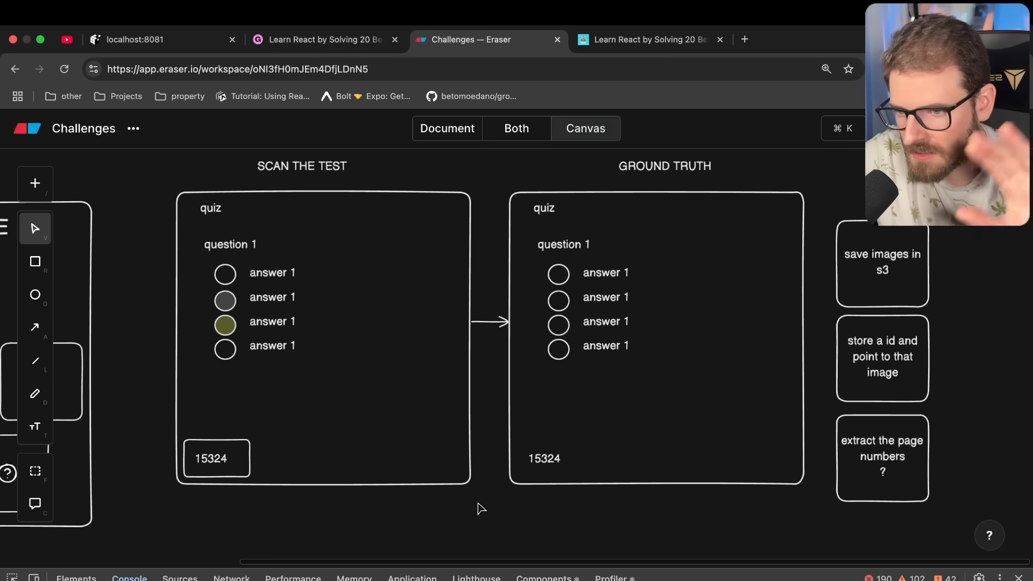
mouse_move(470, 494)
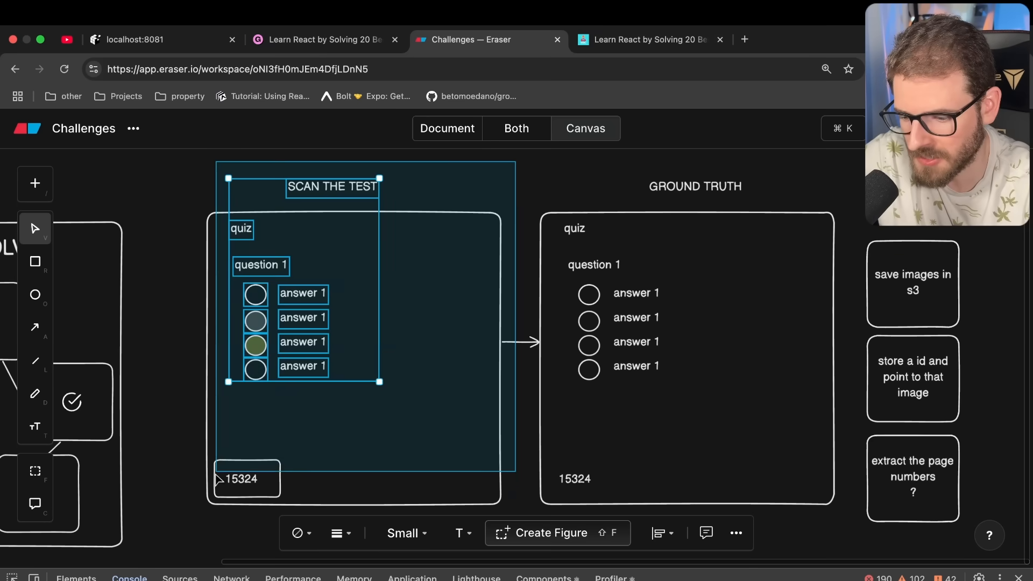
click(139, 438)
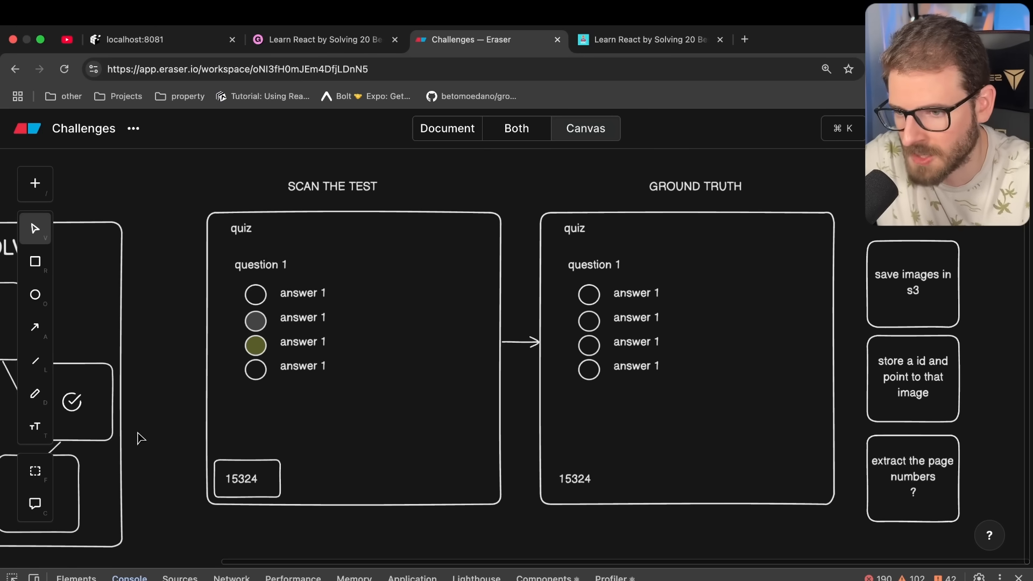
mouse_move(221, 362)
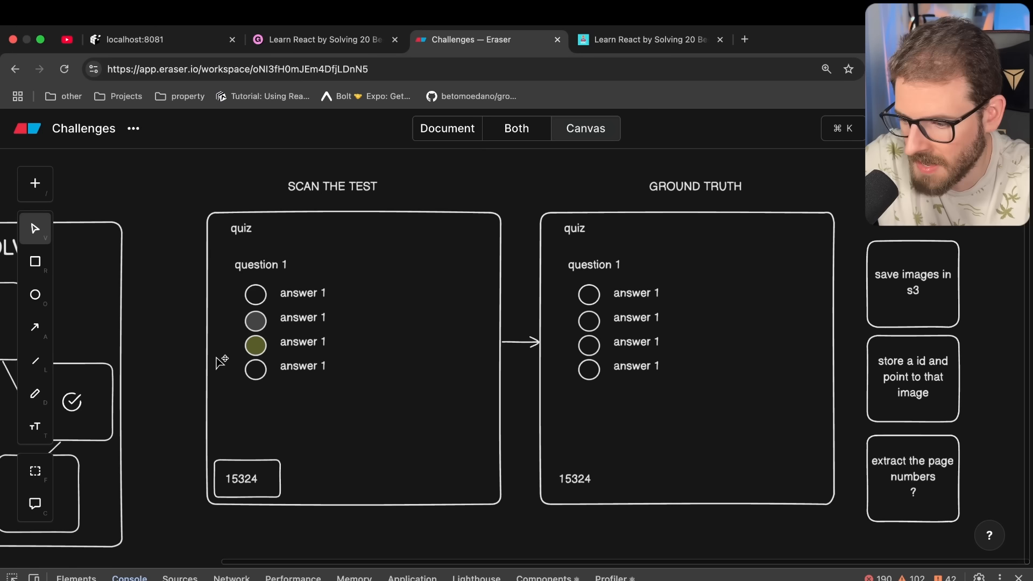
mouse_move(419, 318)
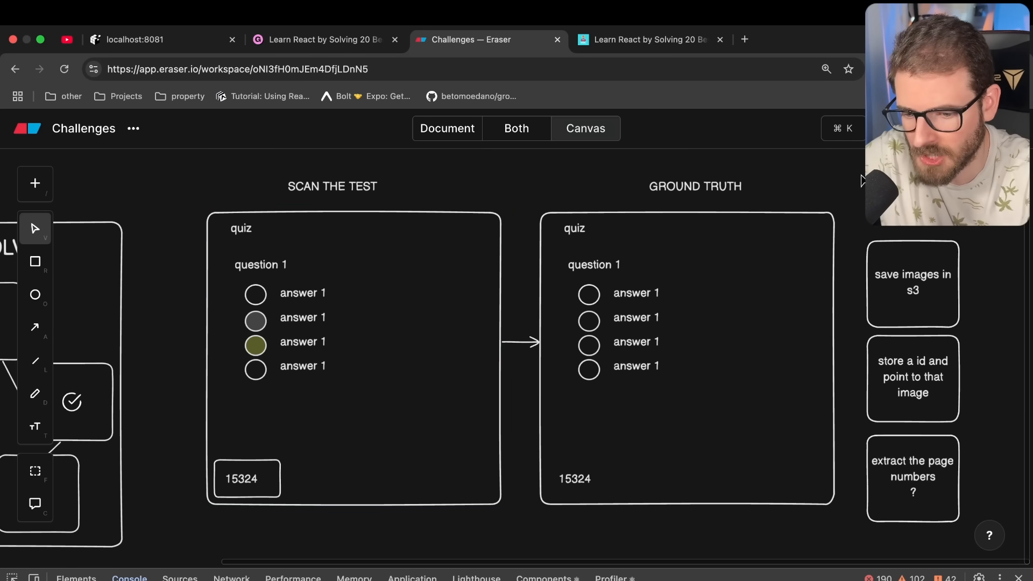
mouse_move(637, 330)
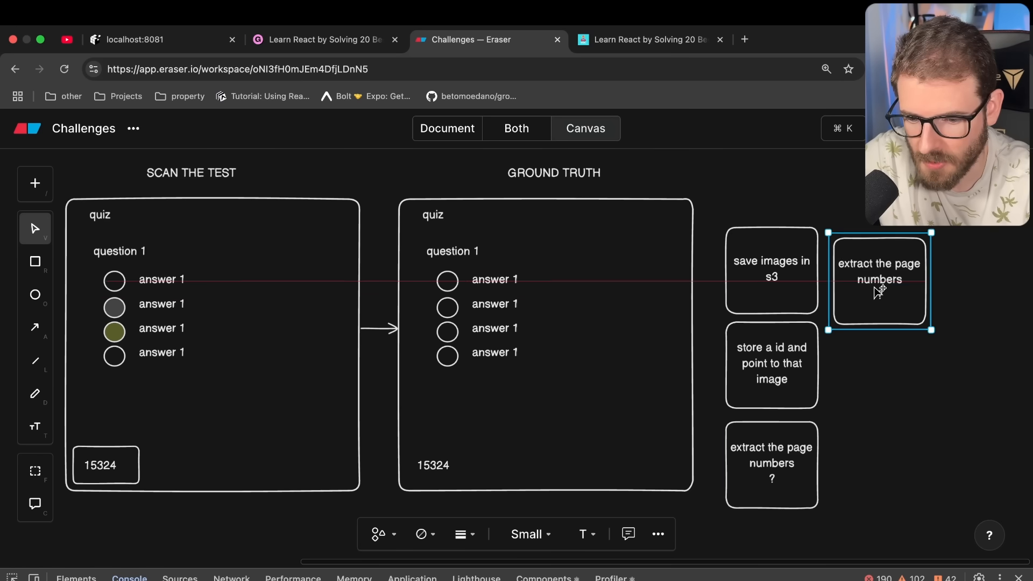
Add an 'images line up ?' box, outline the first two scanned-quiz bubbles, and relabel answers 3 and 4.
text(images line up)
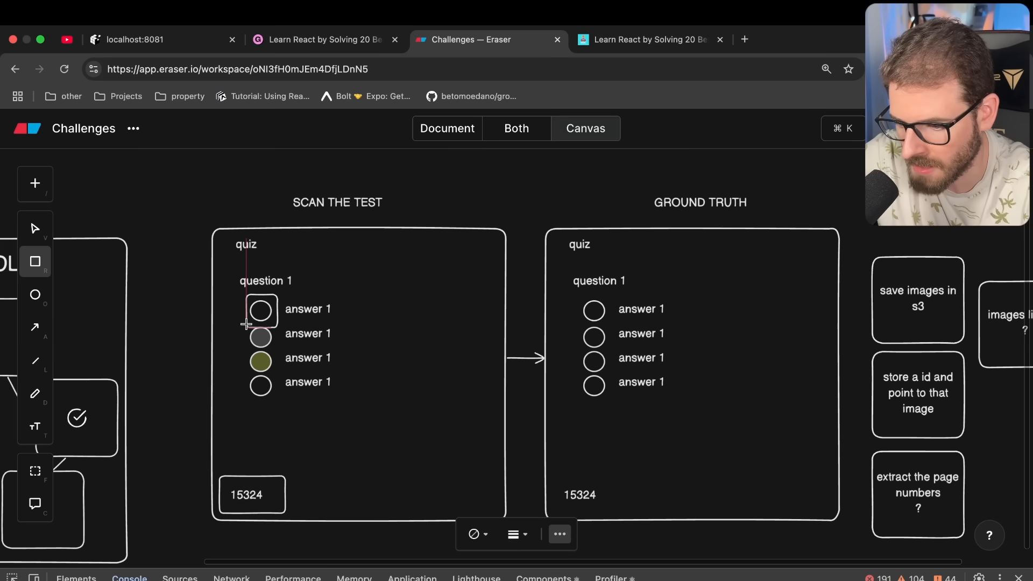
click(259, 337)
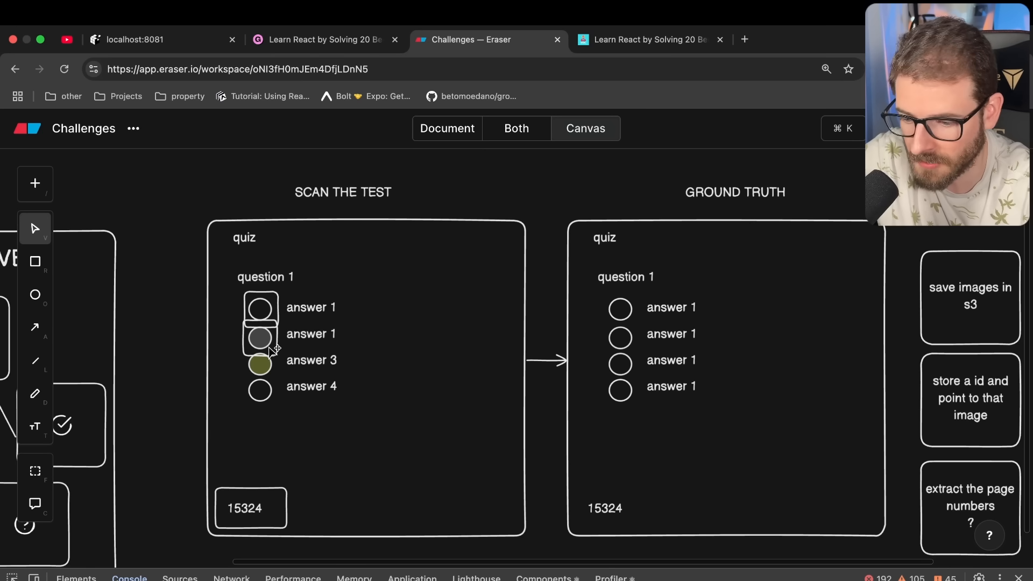
click(259, 337)
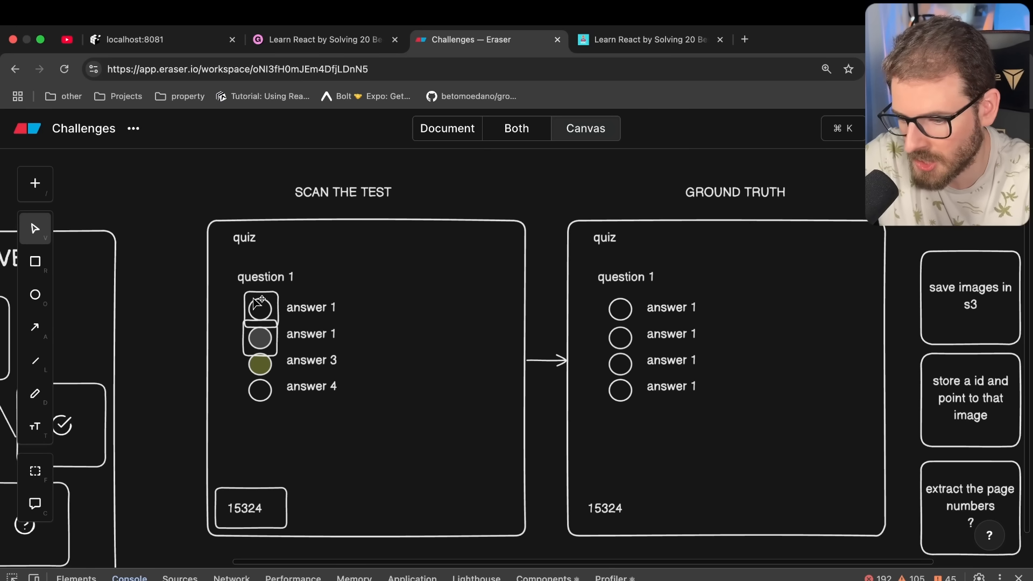
click(259, 389)
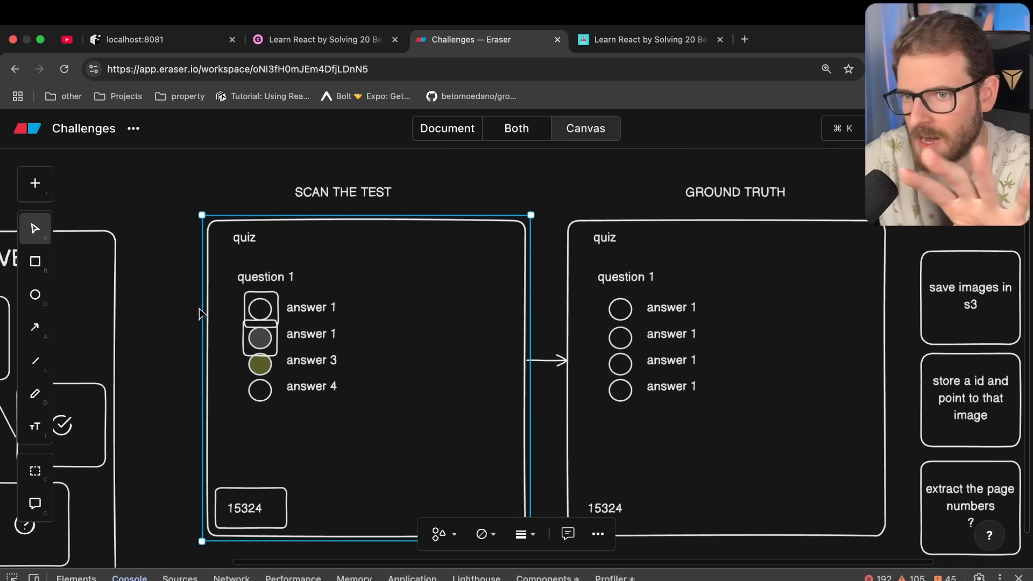
mouse_move(280, 339)
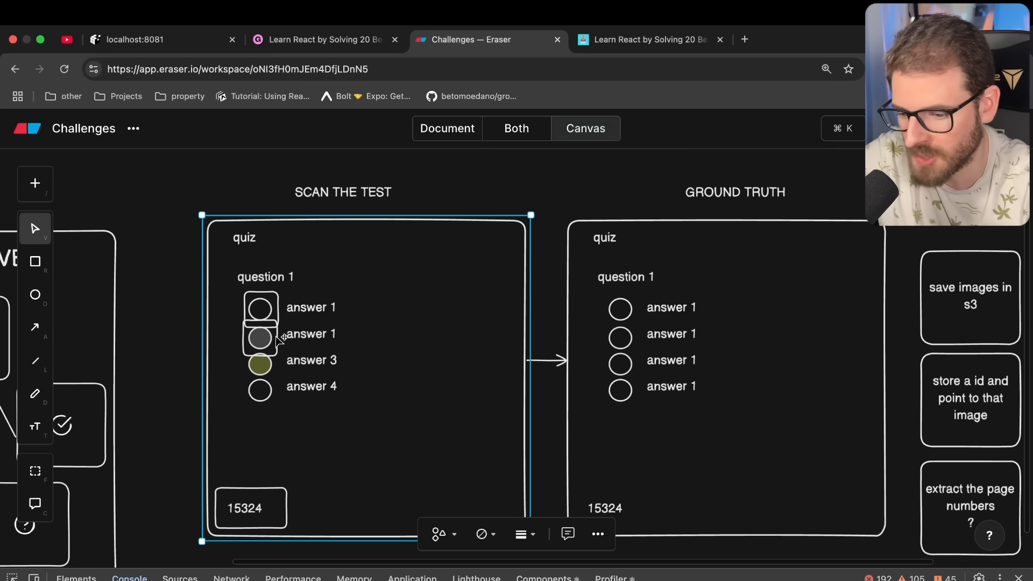
mouse_move(313, 377)
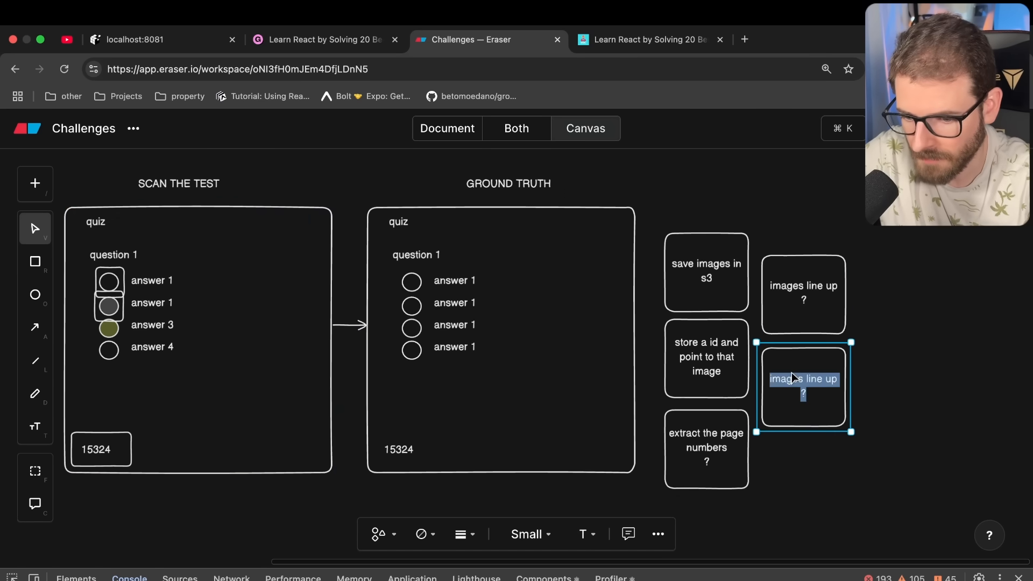
Add a 'which bubble was filled in?' box and outline the first two GROUND TRUTH bubbles.
text(which bubble was filled in?)
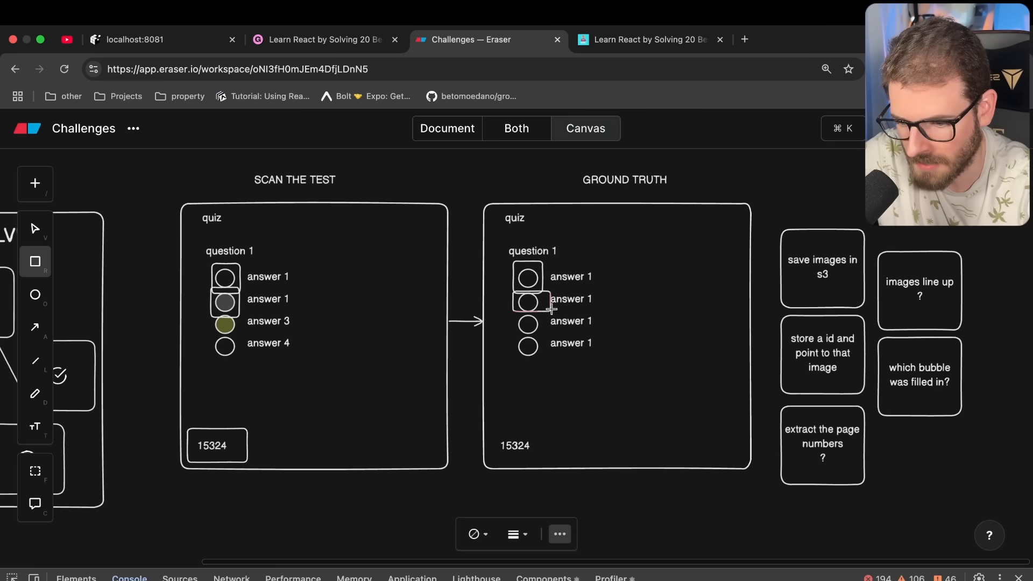
click(527, 302)
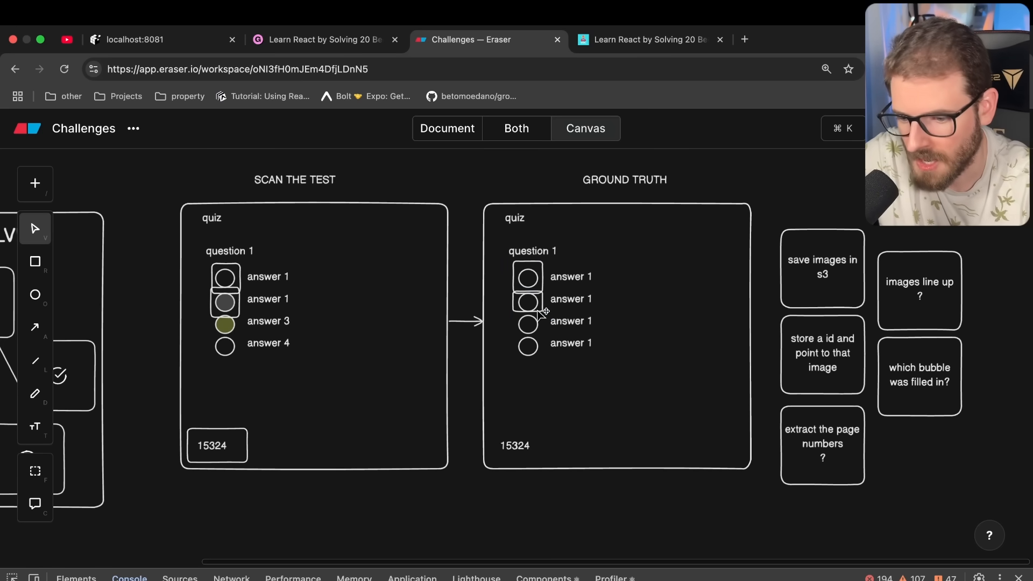
click(527, 303)
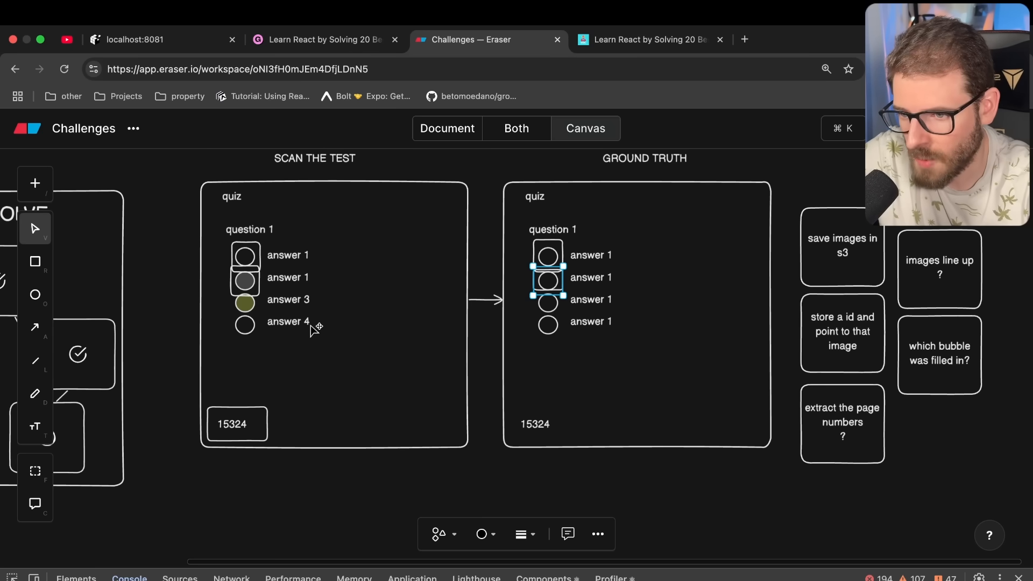
mouse_move(289, 327)
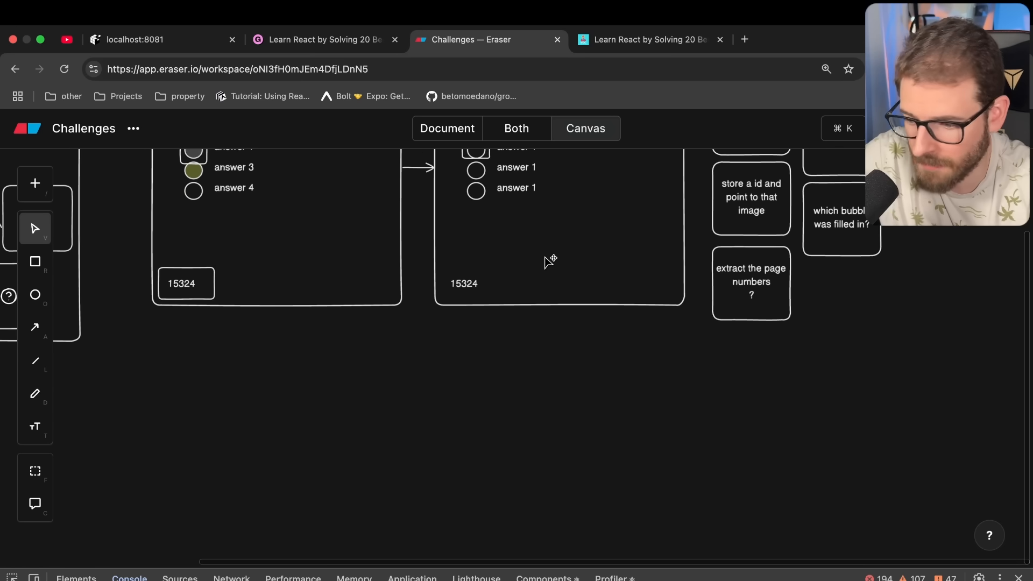
Draw a stack of overlapping circles below the scanned quiz and connect the 15324 box to it.
drag(250, 342, 350, 430)
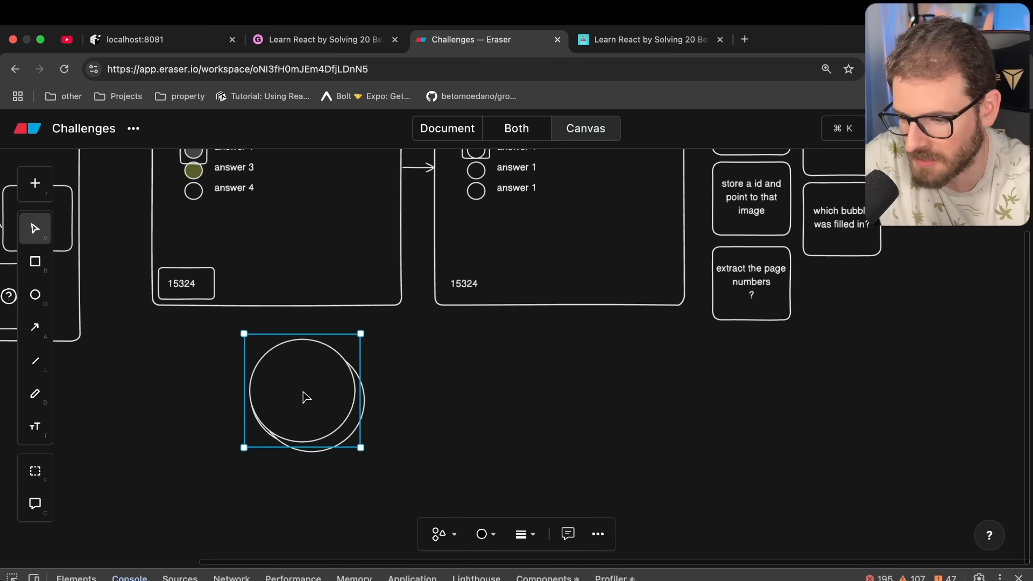
drag(304, 388, 356, 401)
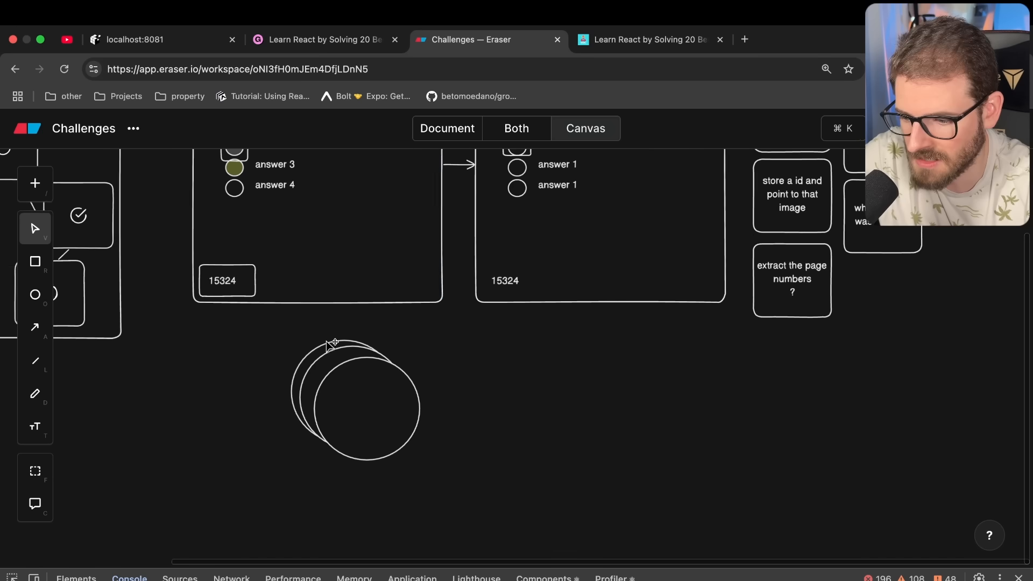
drag(248, 304, 293, 391)
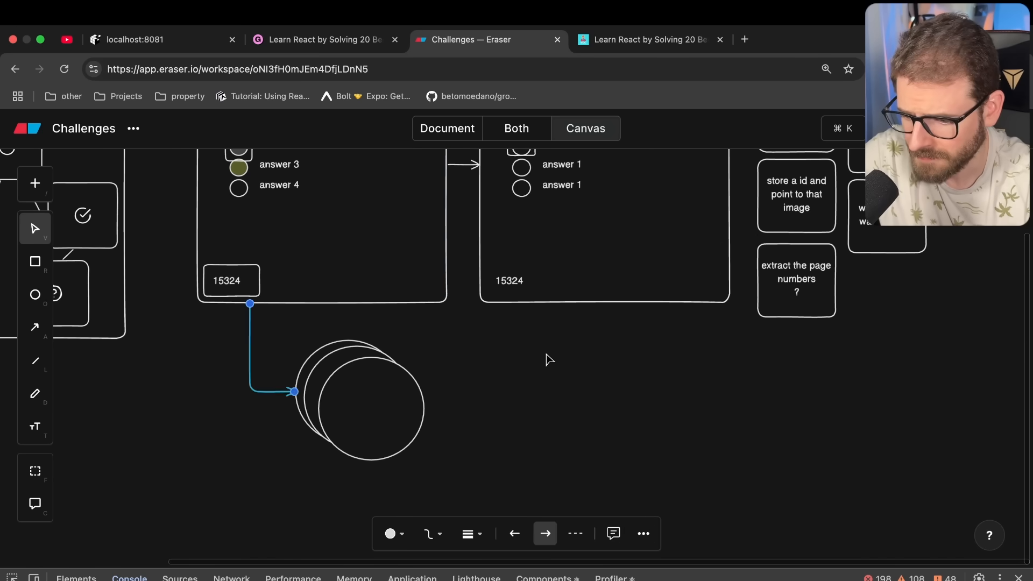
click(550, 359)
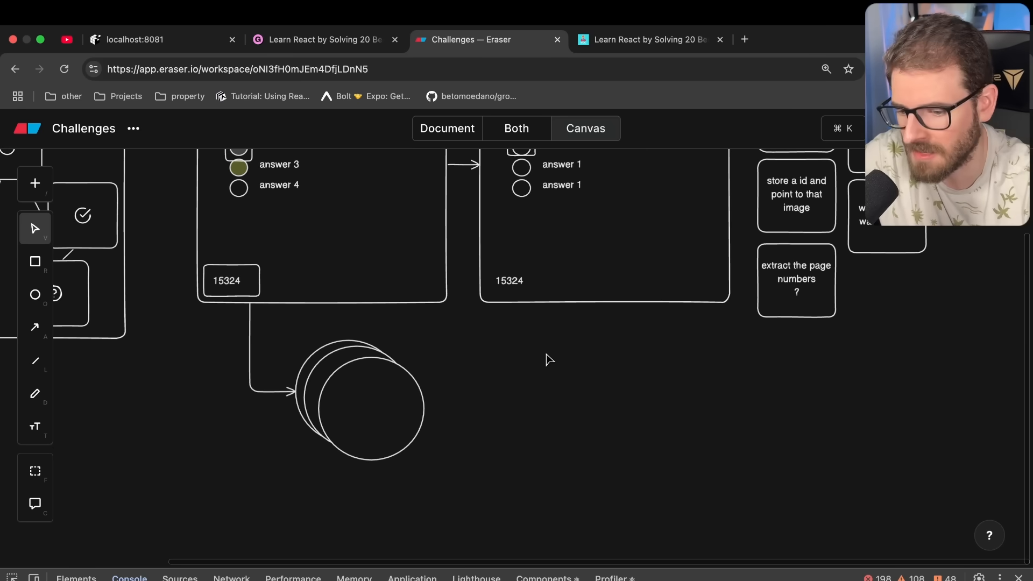
mouse_move(562, 385)
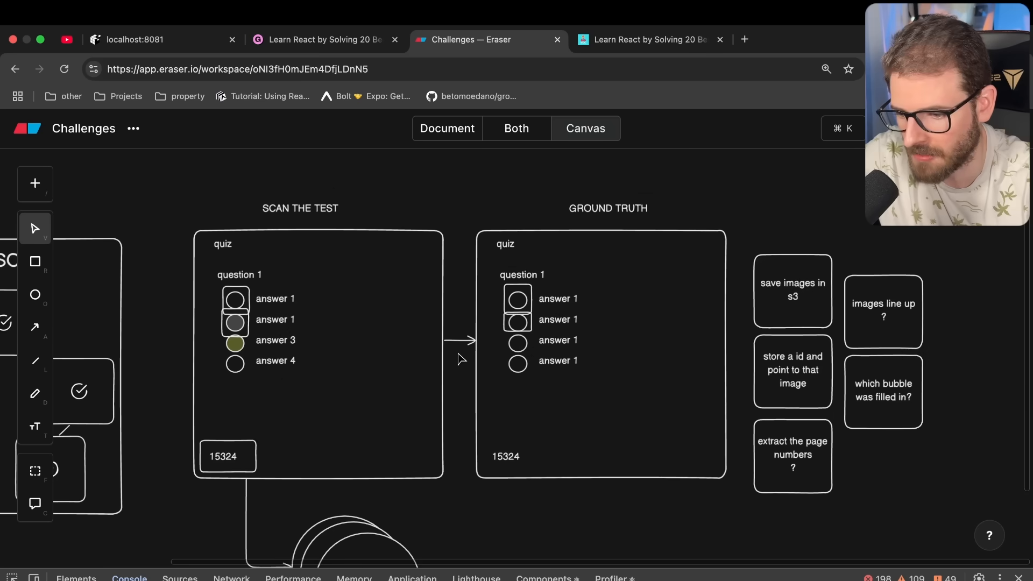
Browse the icon picker for the AWS SQS queue icon to place near the circles.
scroll(down, 3)
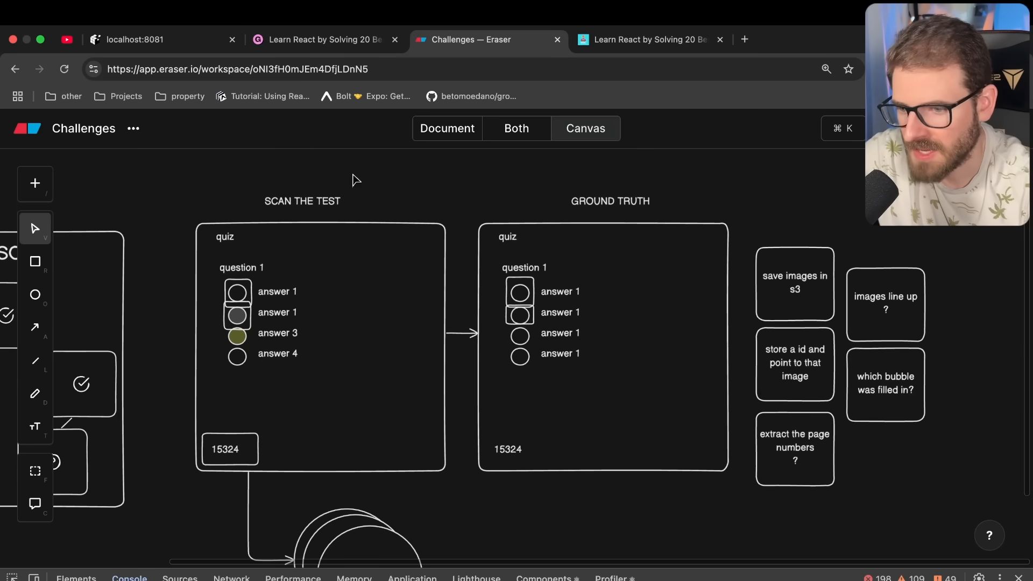
mouse_move(454, 228)
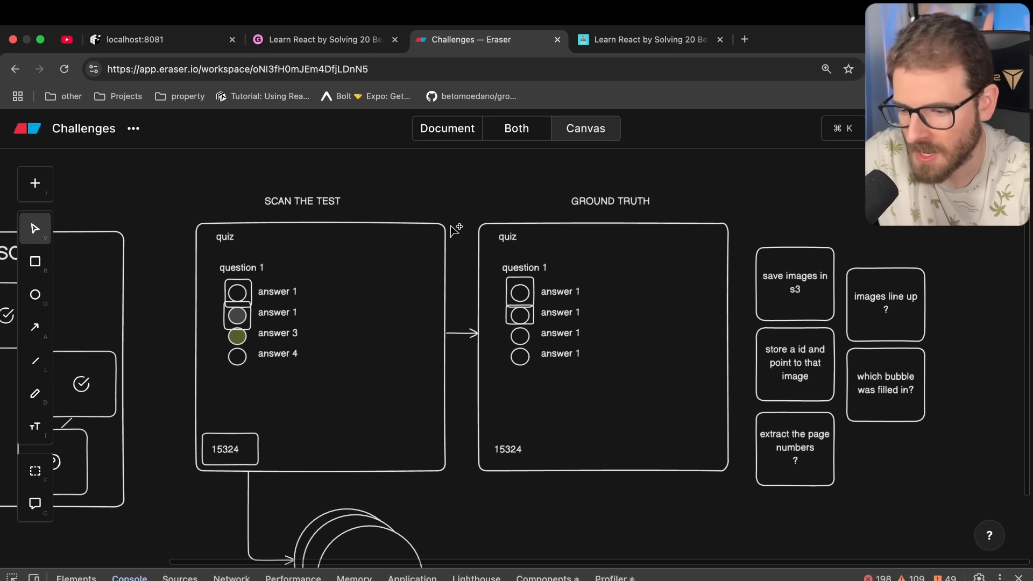
mouse_move(257, 298)
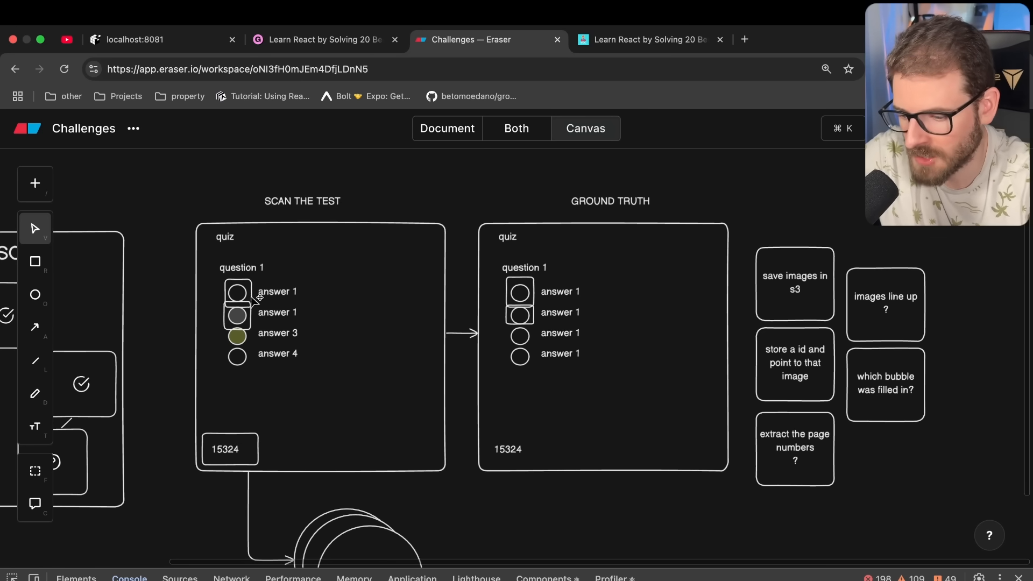
scroll(down, 3)
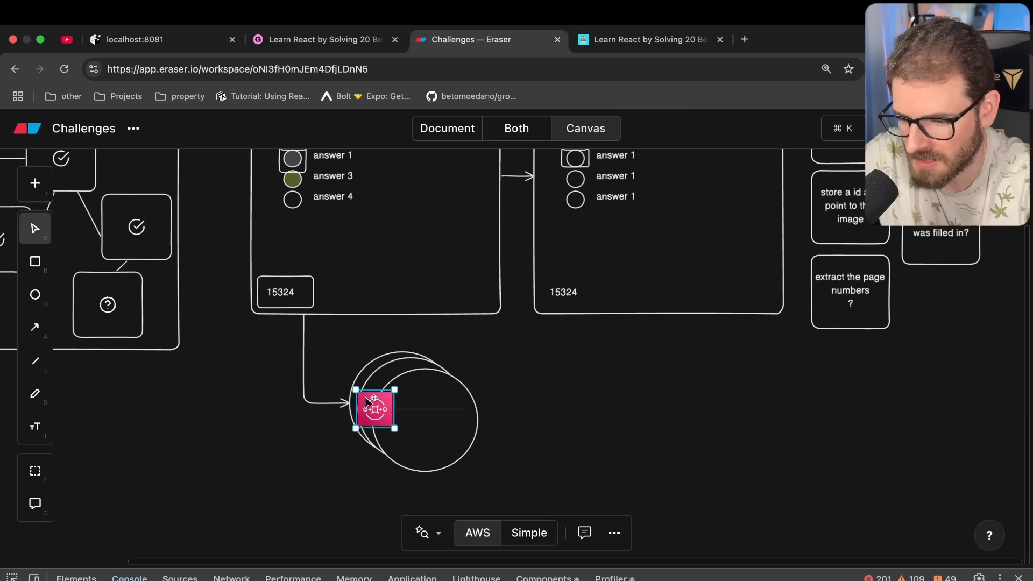
Move the SQS queue icon onto the line into the circle stack and add an arrow from the circles to a database.
drag(375, 409, 301, 406)
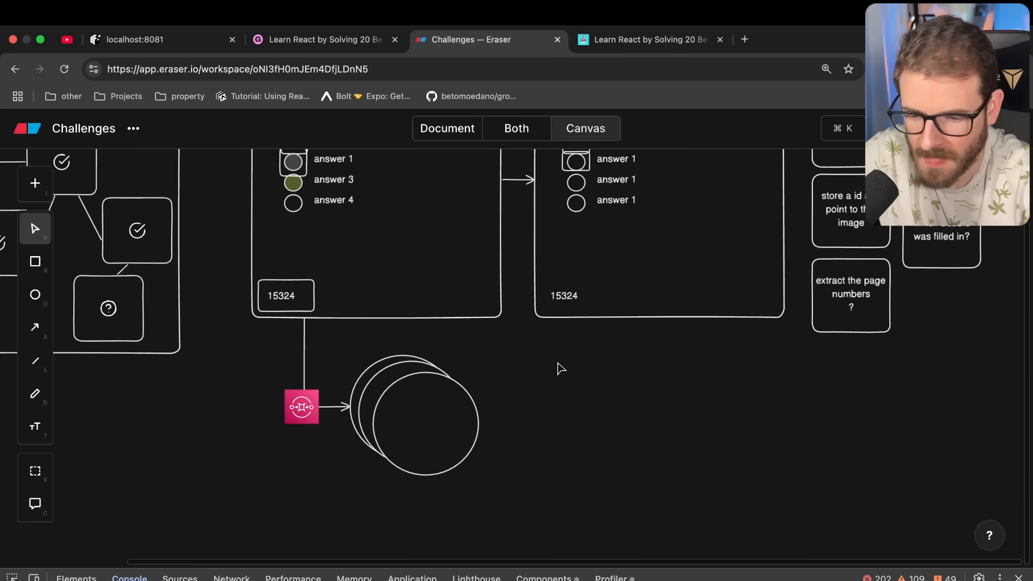
scroll(down, 3)
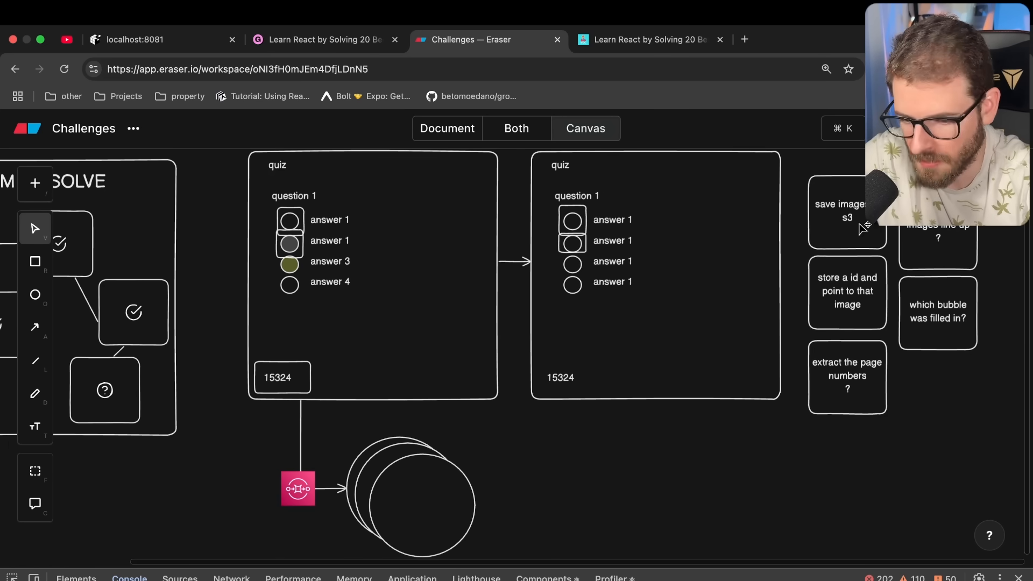
click(298, 488)
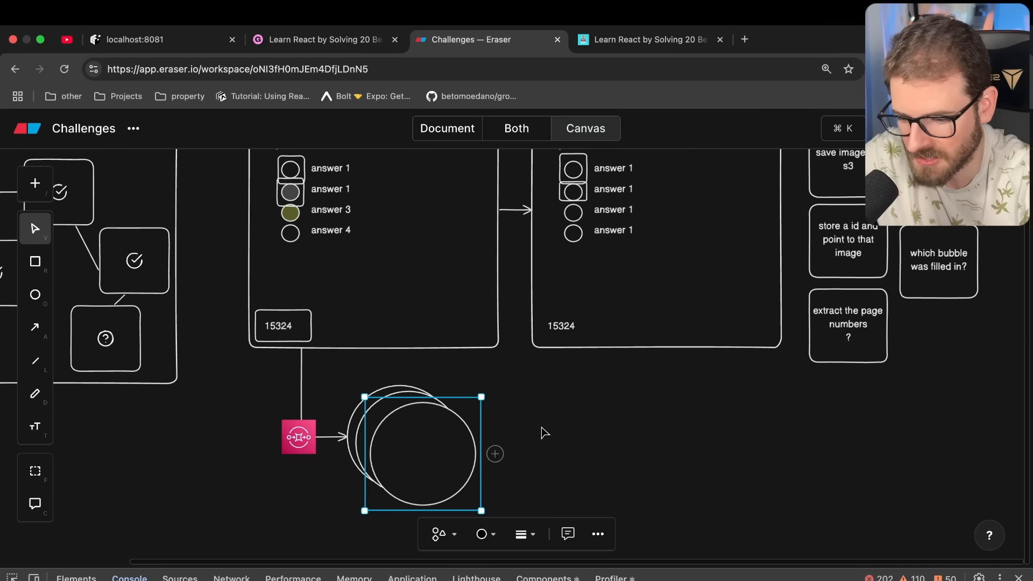
drag(495, 454, 643, 451)
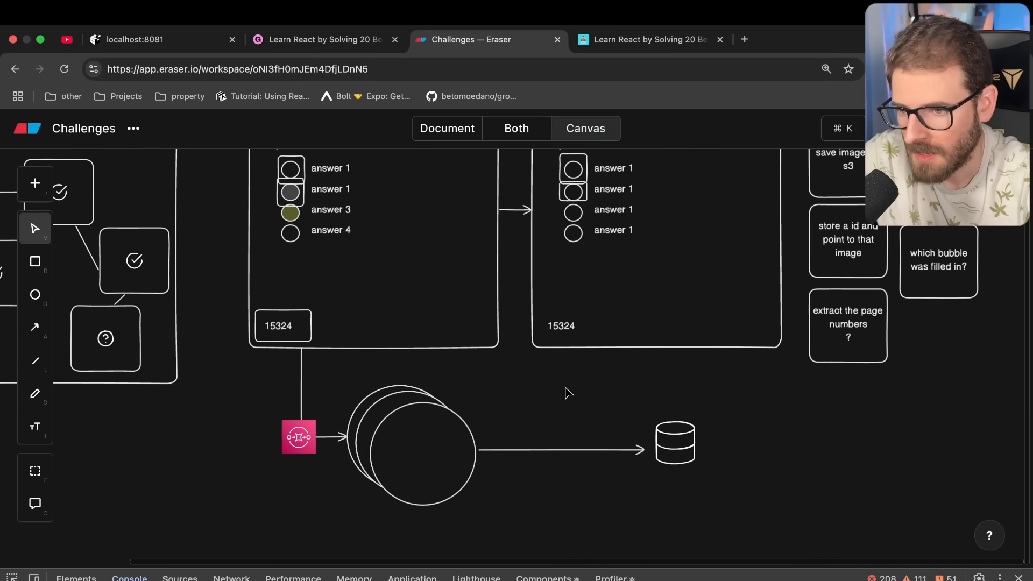
scroll(down, 3)
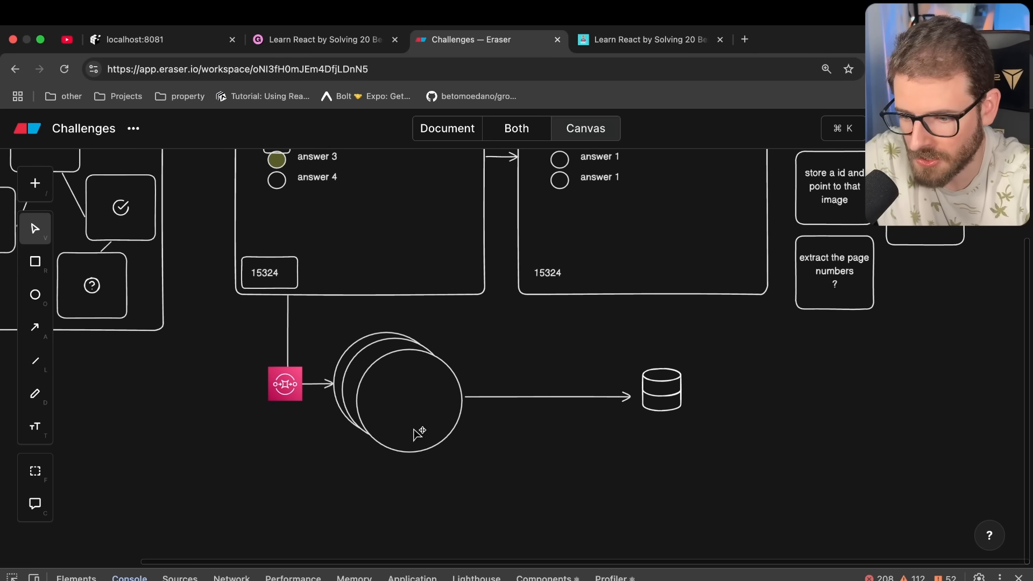
mouse_move(456, 424)
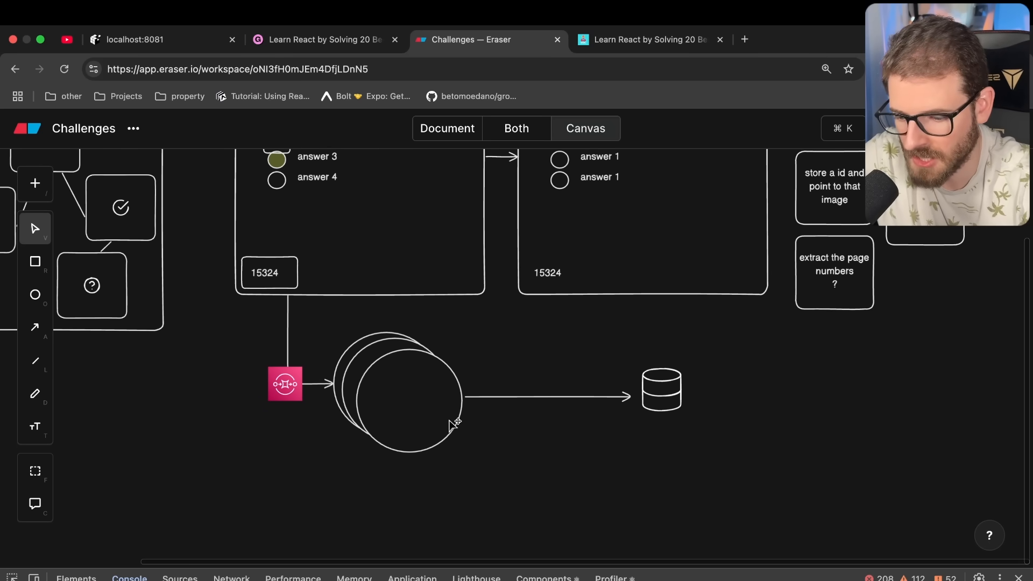
mouse_move(448, 451)
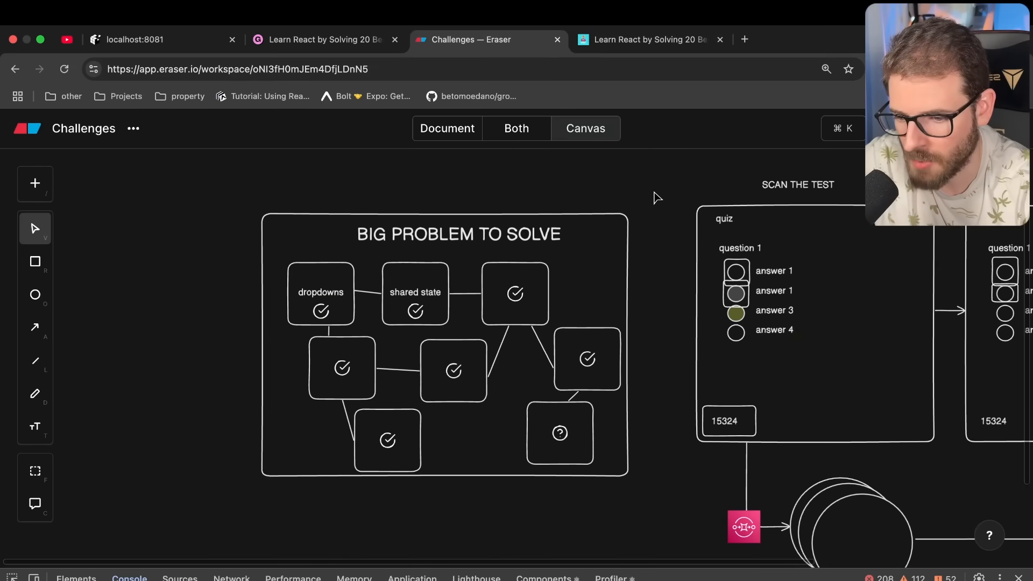
mouse_move(228, 446)
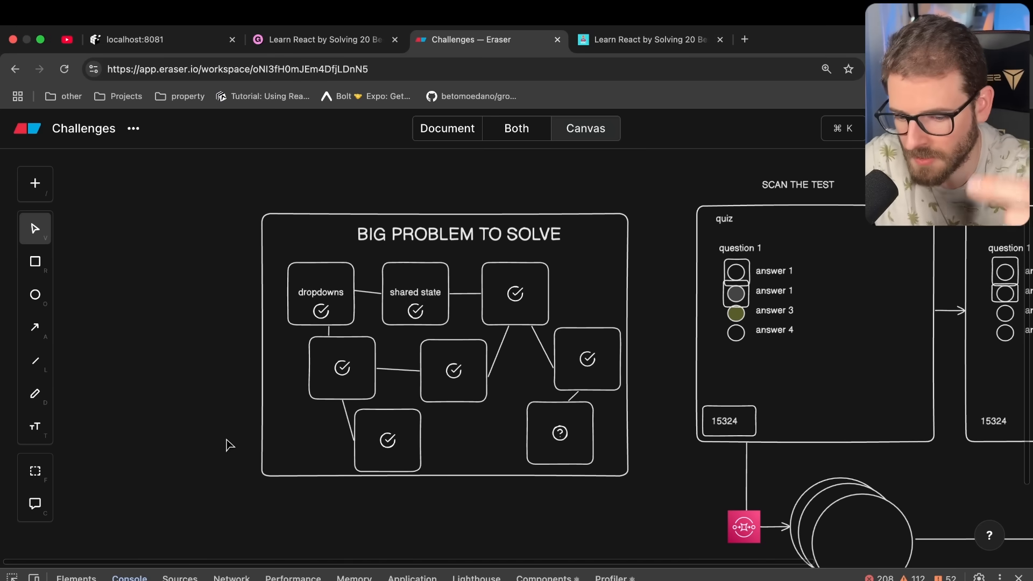
mouse_move(306, 366)
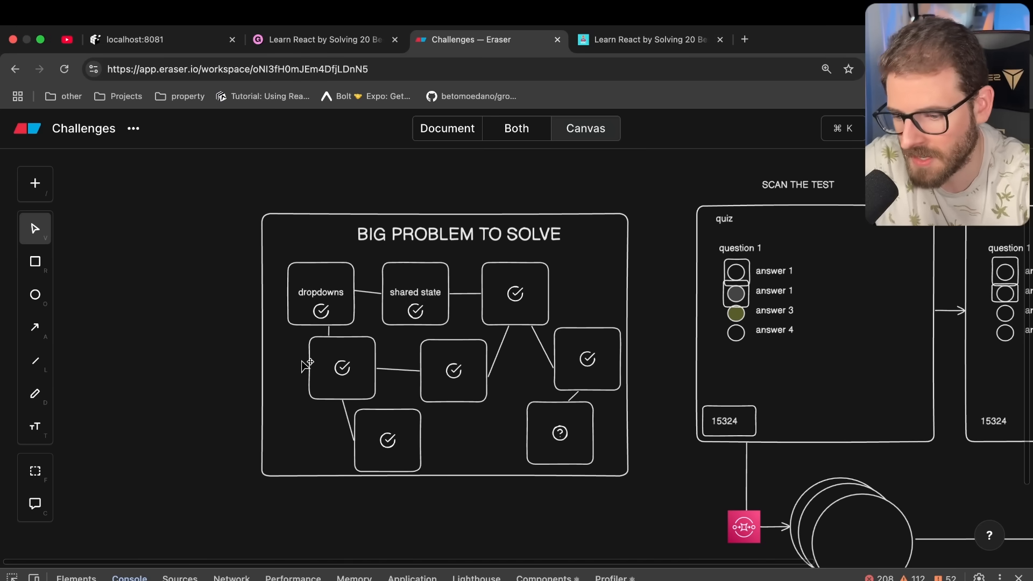
click(341, 368)
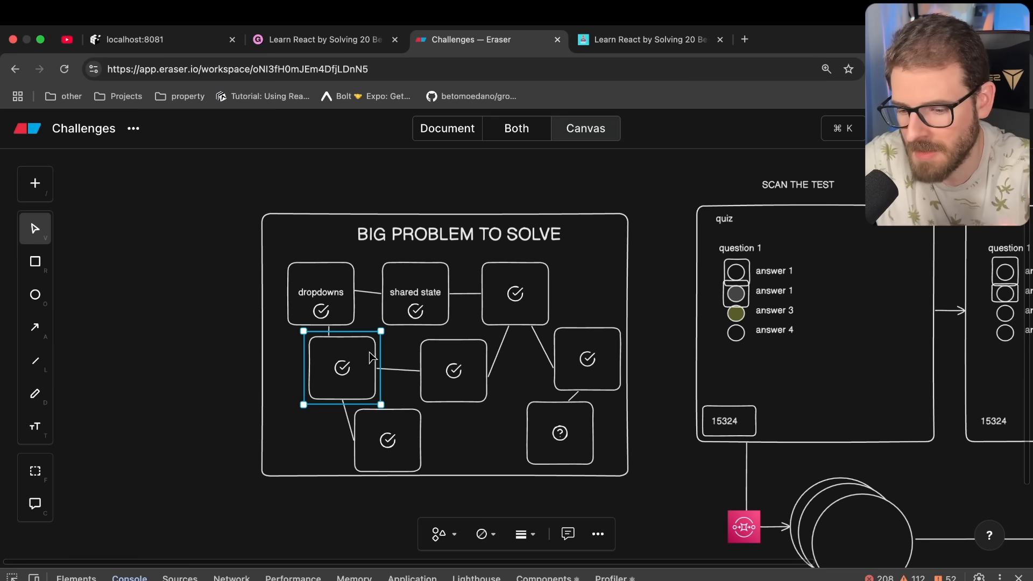
click(649, 258)
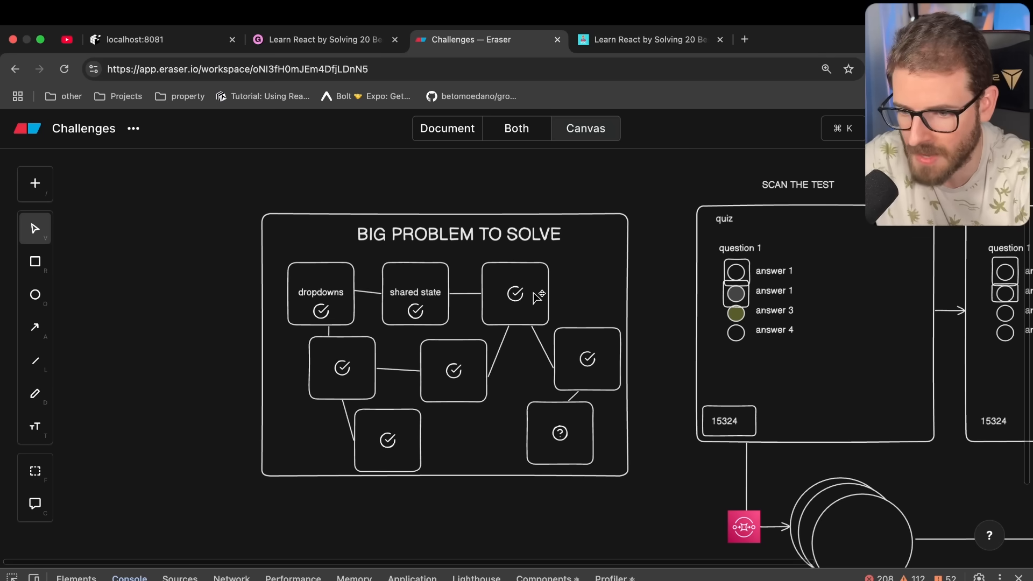
mouse_move(198, 512)
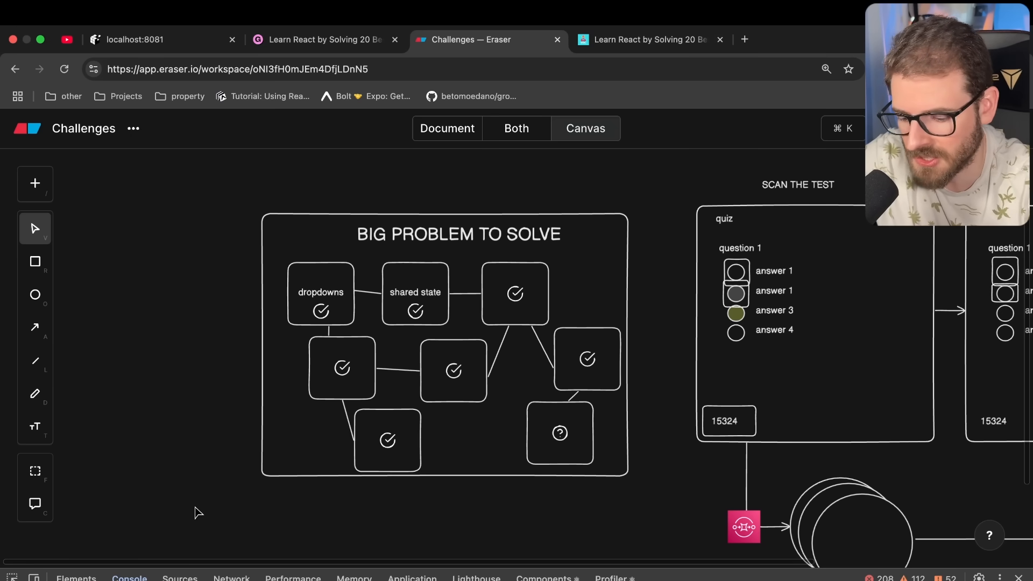
mouse_move(344, 304)
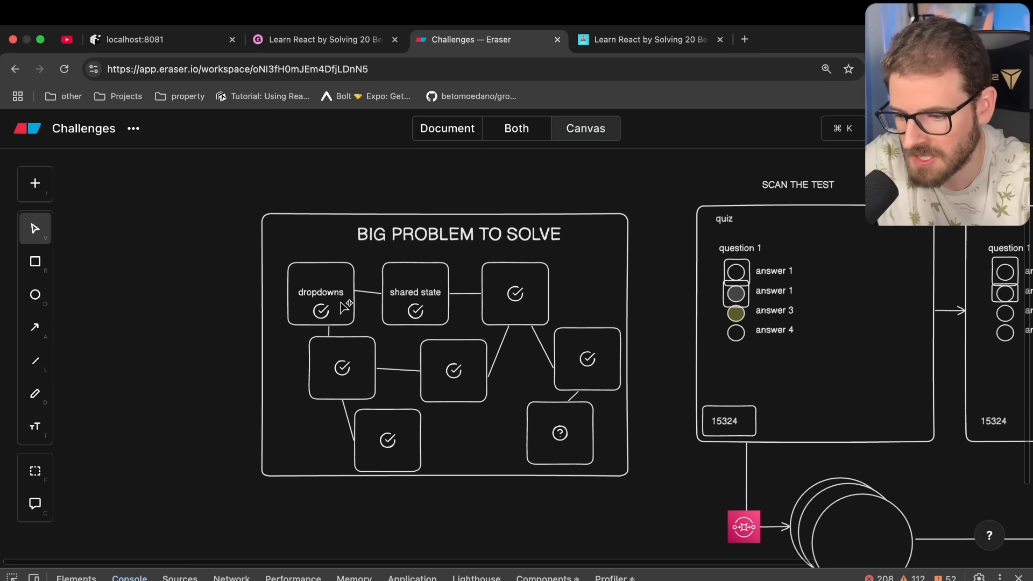
click(341, 368)
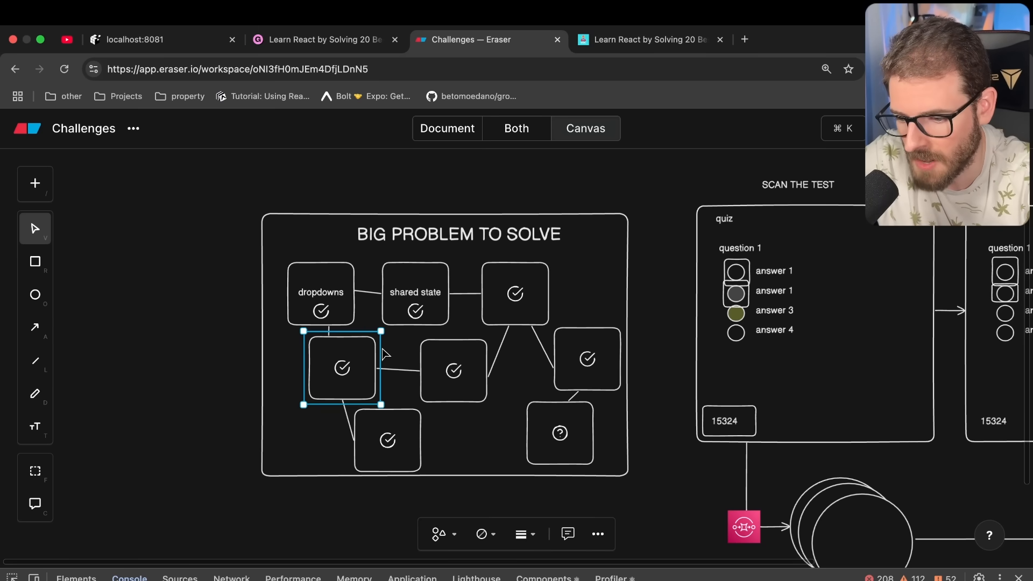
mouse_move(441, 303)
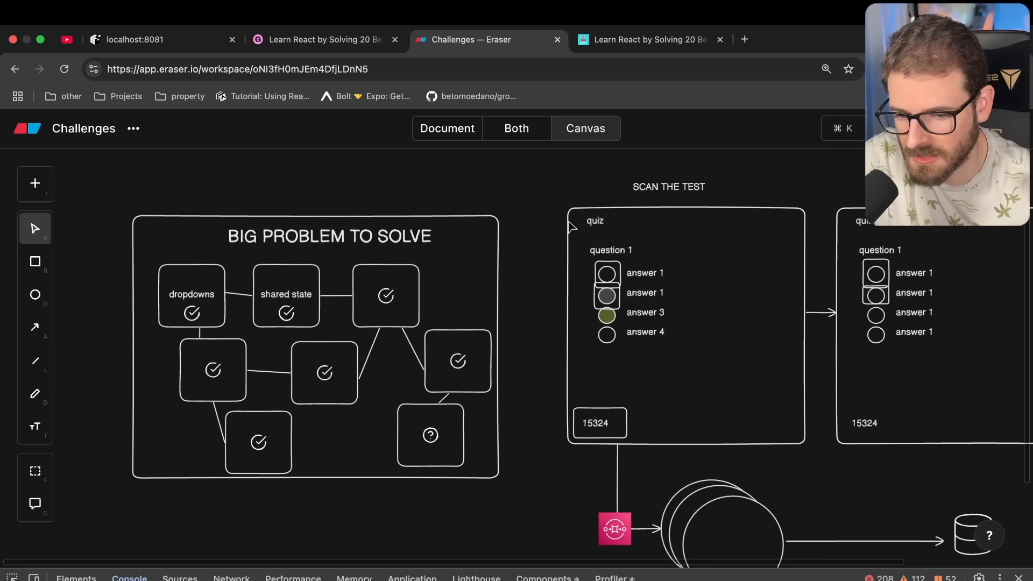
mouse_move(574, 234)
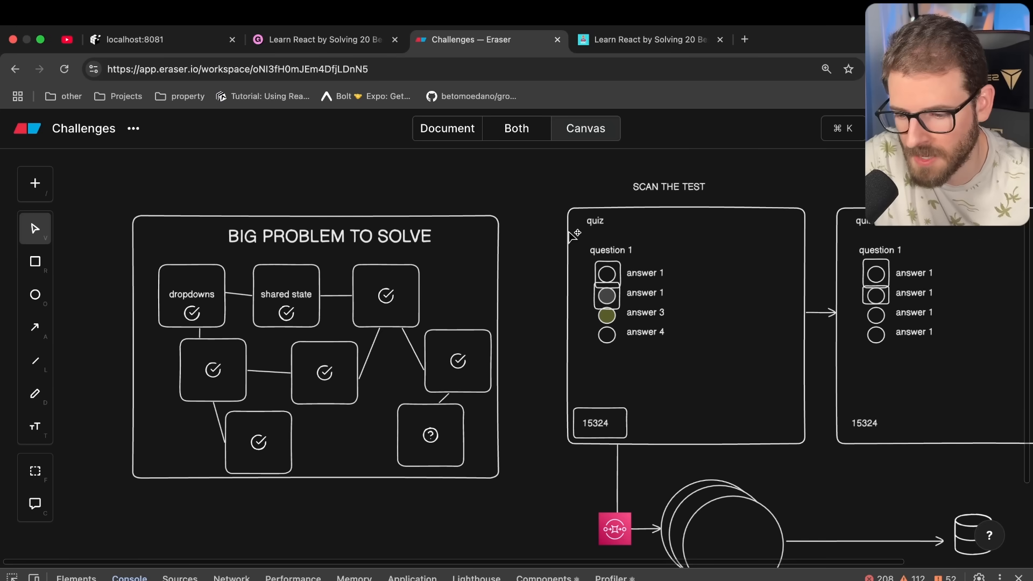